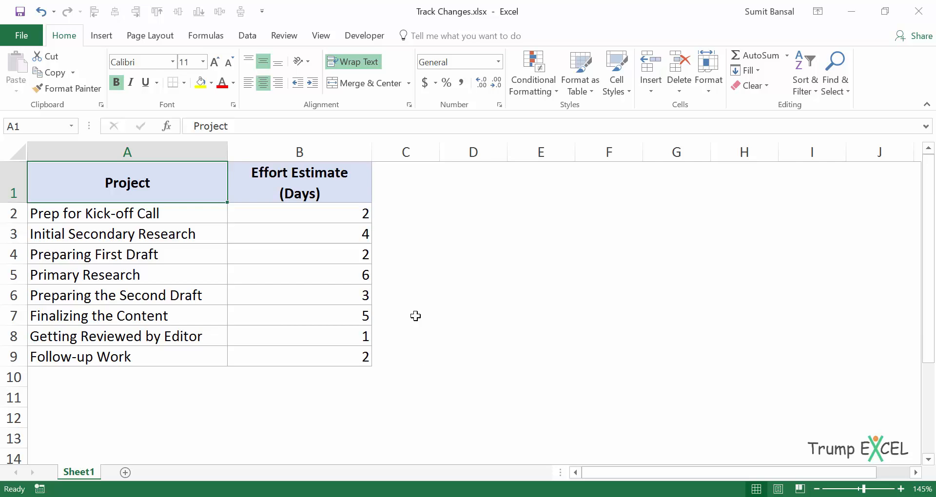
{"action": "mouse_move", "coordinate": [354, 263]}
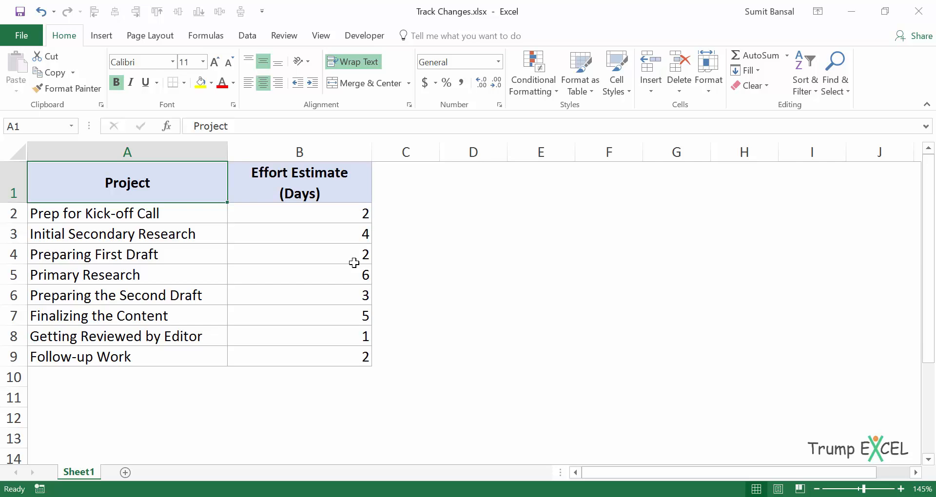
{"action": "mouse_move", "coordinate": [308, 245]}
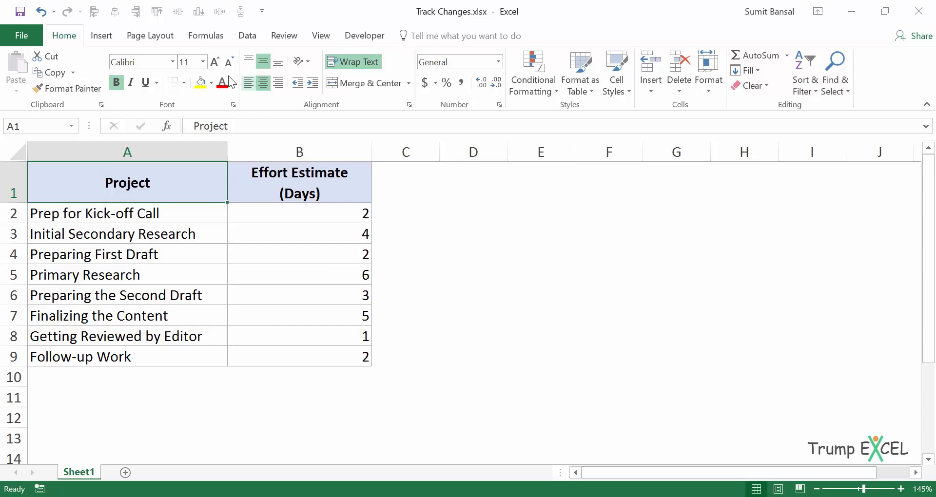
Show the Track Changes menu from the Review tab's Changes group
{"action": "left_click", "coordinate": [284, 35]}
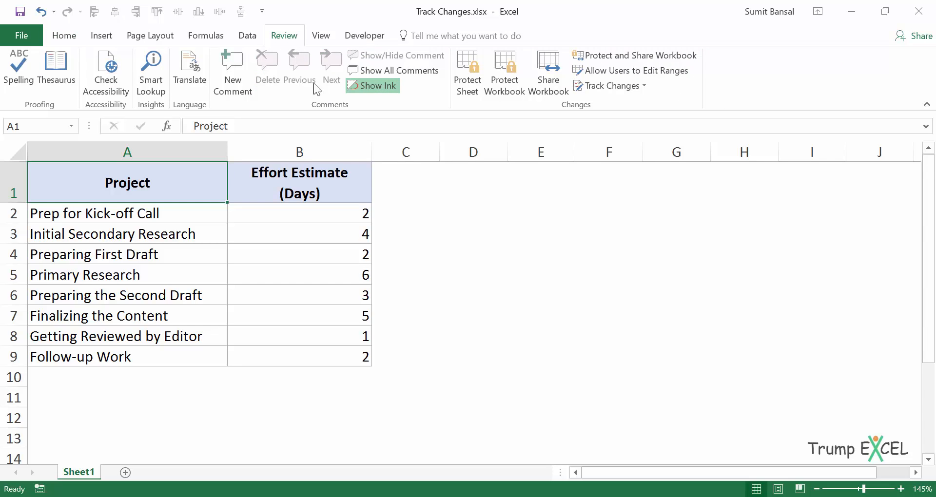
{"action": "mouse_move", "coordinate": [590, 120]}
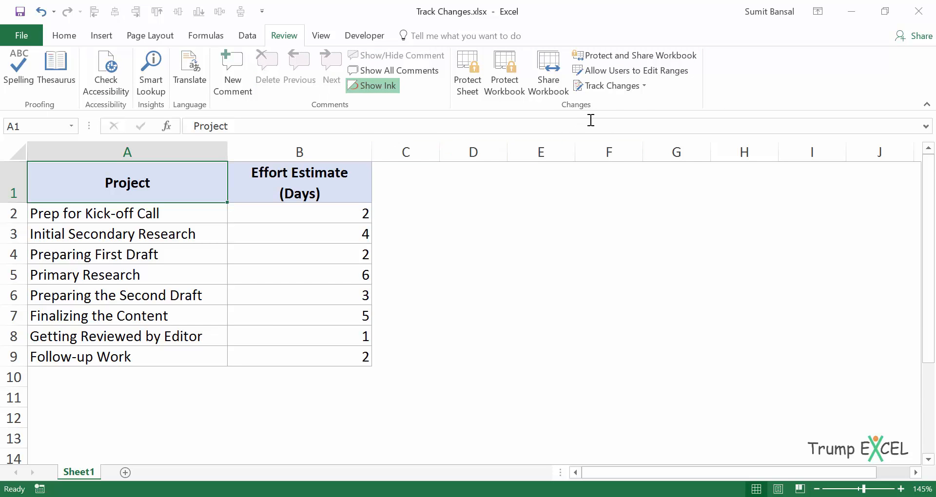
{"action": "left_click", "coordinate": [610, 85]}
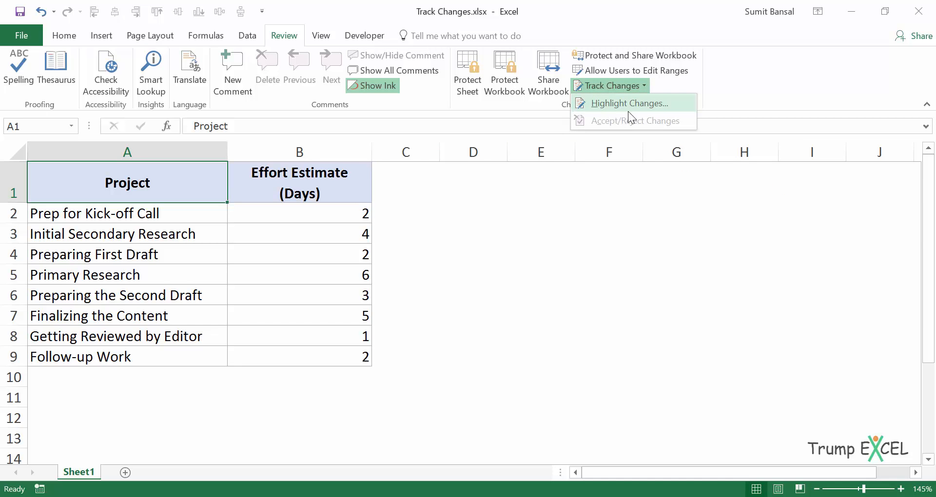
{"action": "mouse_move", "coordinate": [624, 110]}
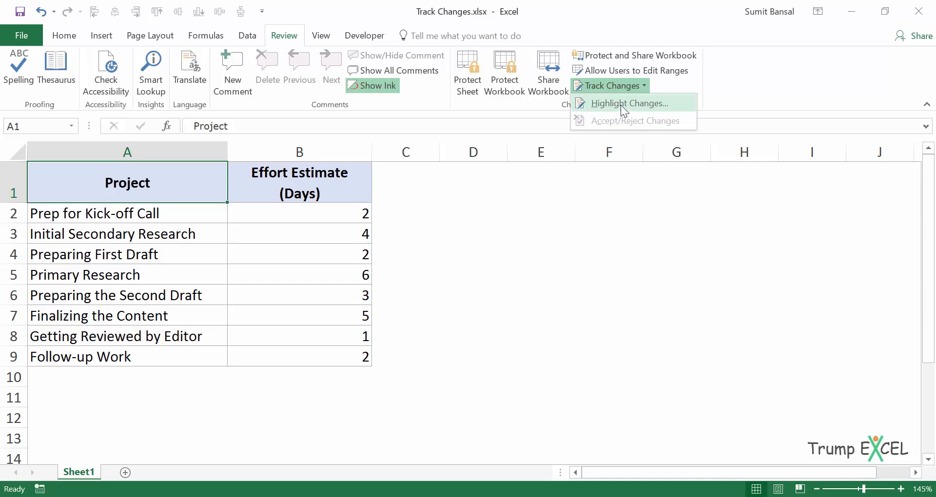
In Highlight Changes, enable 'Track changes while editing', highlighting all changes on screen
{"action": "left_click", "coordinate": [625, 103]}
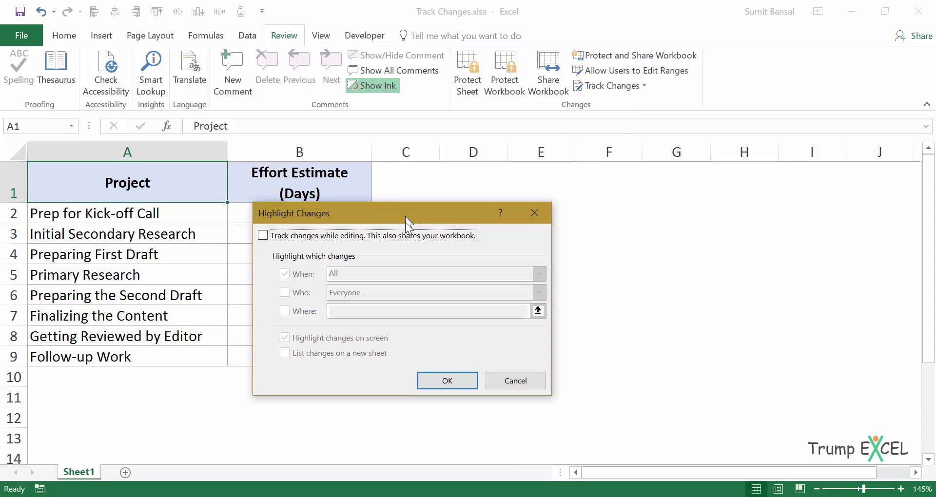
{"action": "left_click_drag", "start_coordinate": [406, 214], "coordinate": [406, 233]}
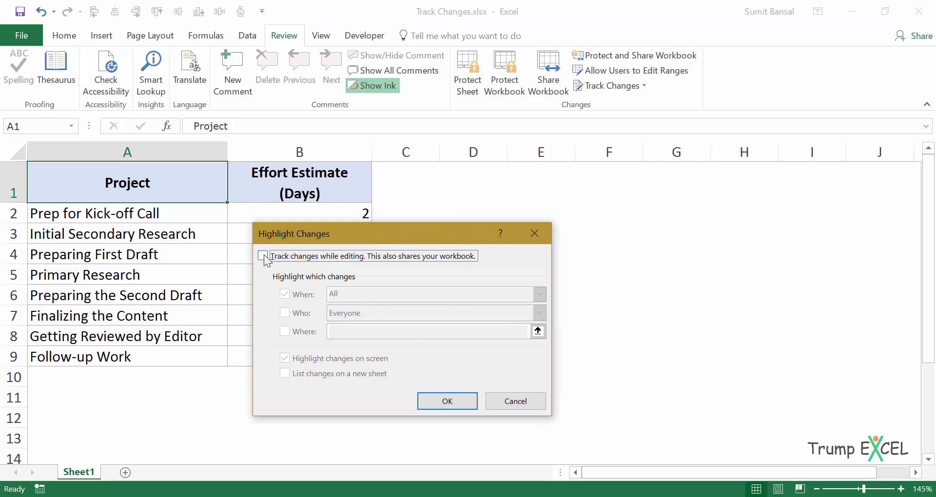
{"action": "mouse_move", "coordinate": [354, 266]}
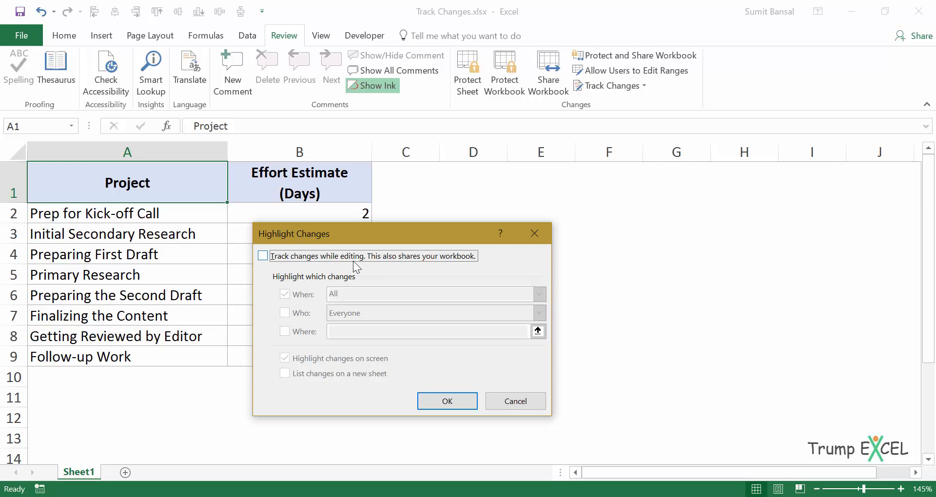
{"action": "left_click", "coordinate": [263, 255]}
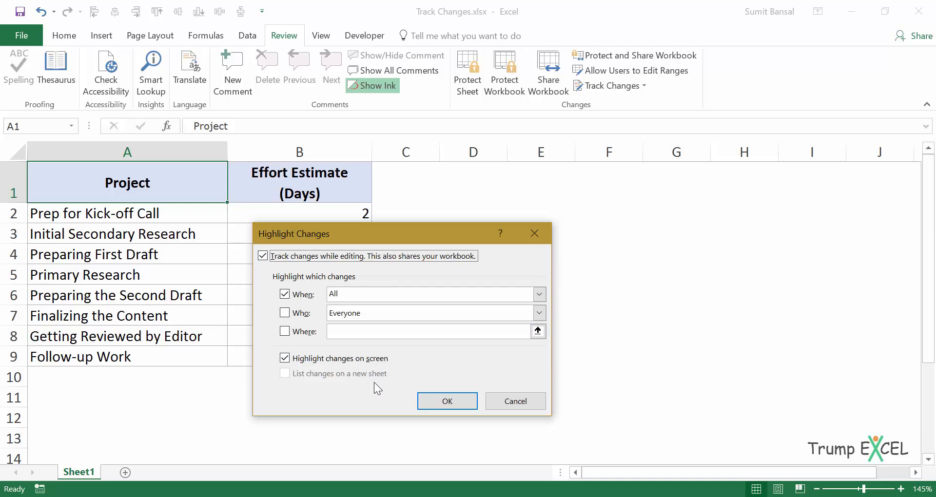
{"action": "mouse_move", "coordinate": [332, 303]}
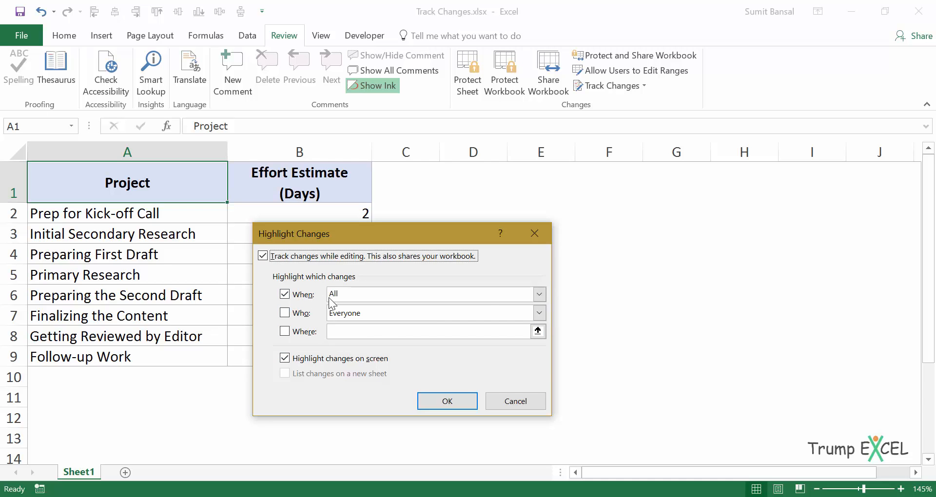
{"action": "mouse_move", "coordinate": [538, 294]}
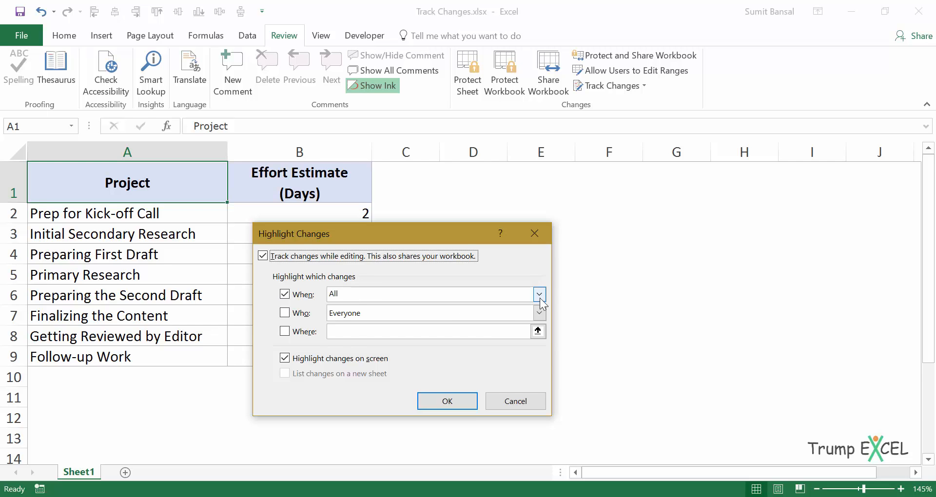
{"action": "left_click", "coordinate": [538, 294]}
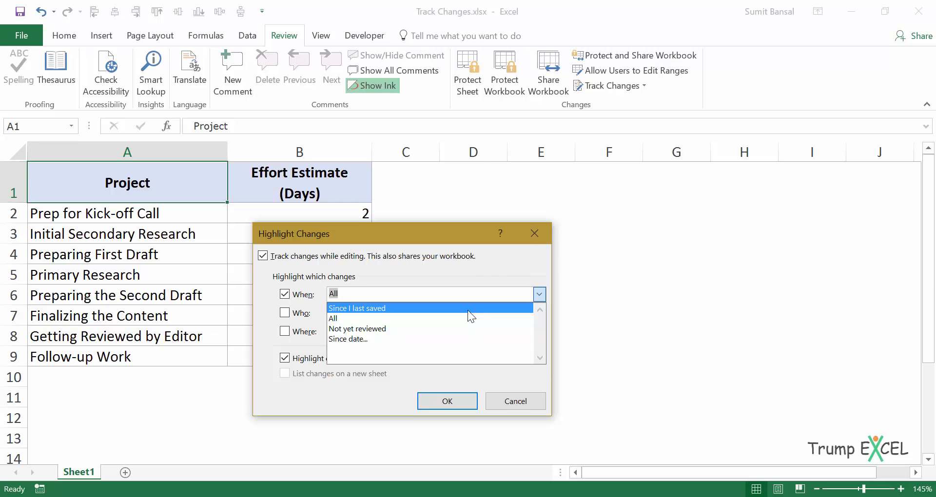
{"action": "mouse_move", "coordinate": [458, 329]}
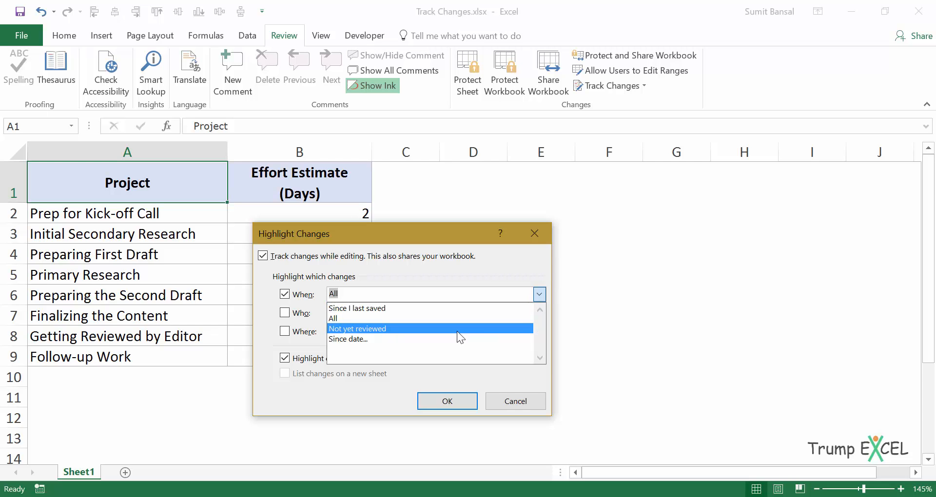
{"action": "mouse_move", "coordinate": [460, 339]}
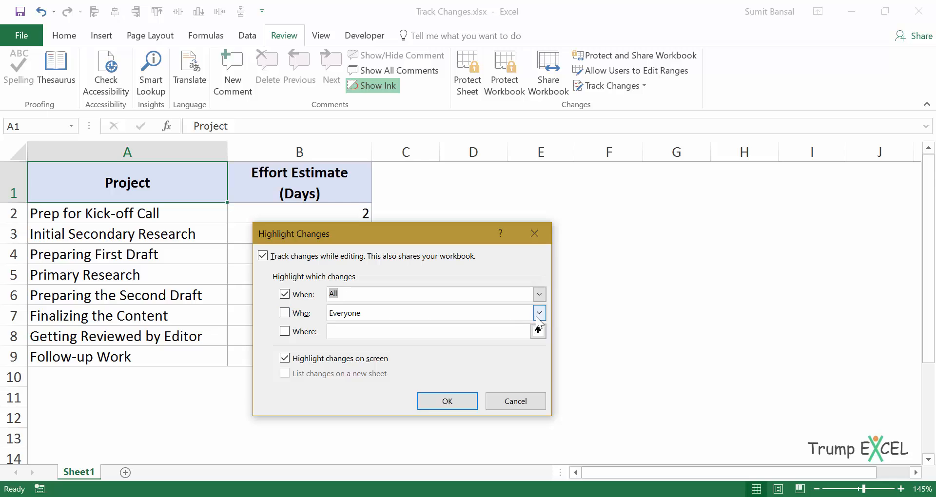
{"action": "left_click", "coordinate": [538, 313]}
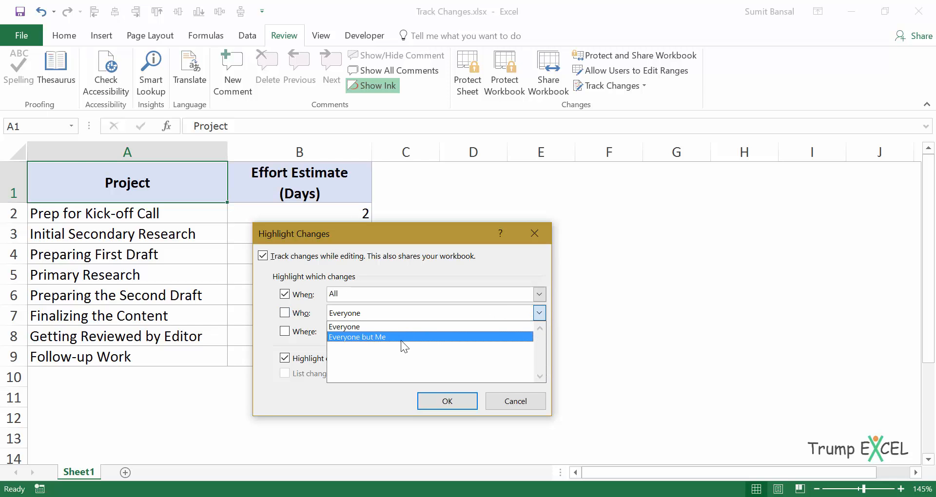
{"action": "left_click", "coordinate": [343, 327]}
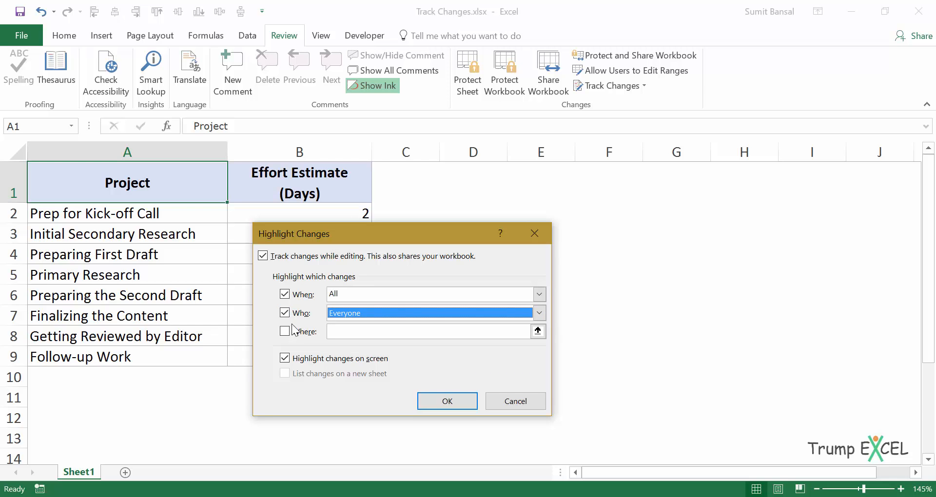
{"action": "left_click", "coordinate": [284, 313]}
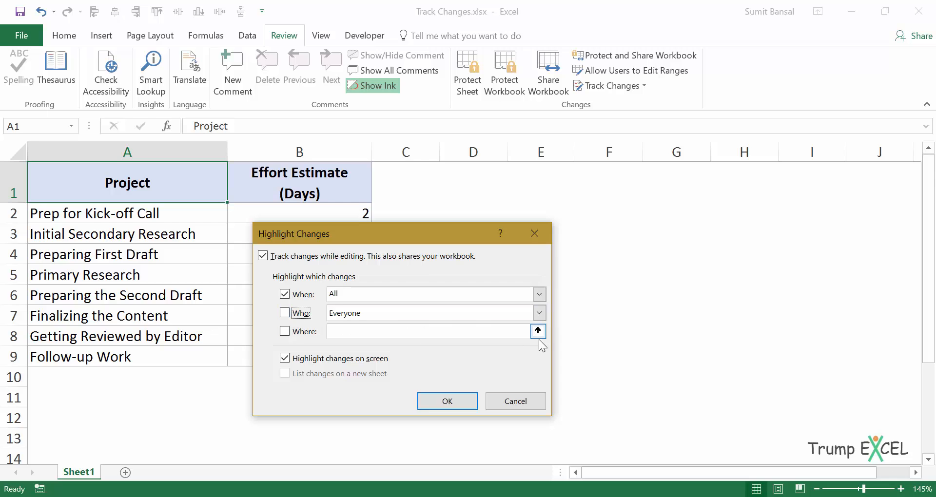
{"action": "mouse_move", "coordinate": [373, 352]}
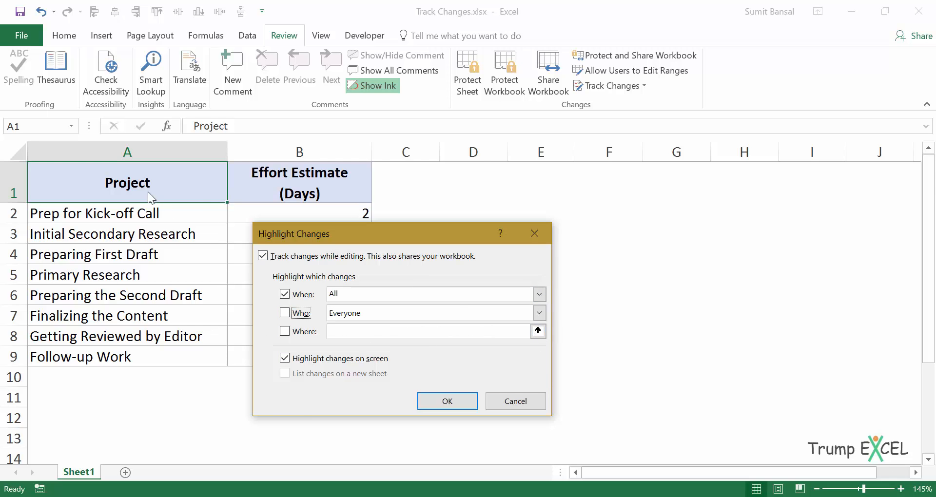
{"action": "mouse_move", "coordinate": [305, 351]}
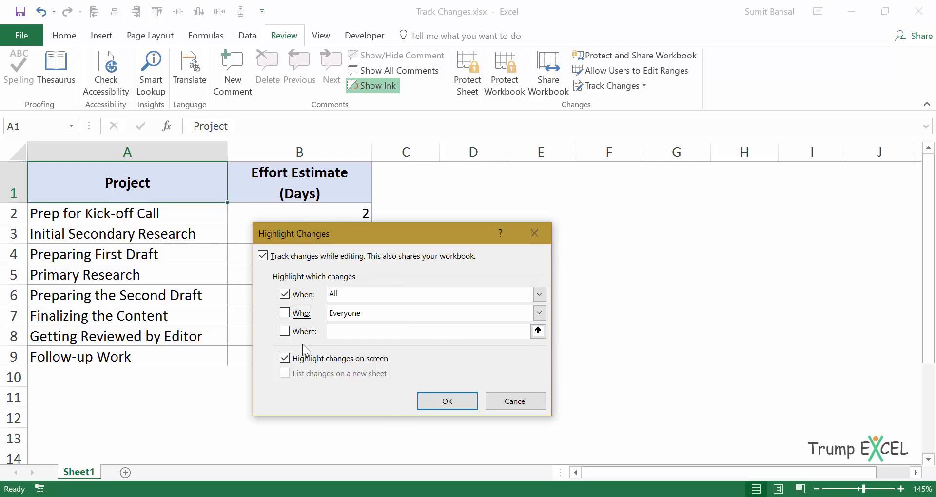
{"action": "left_click", "coordinate": [285, 359]}
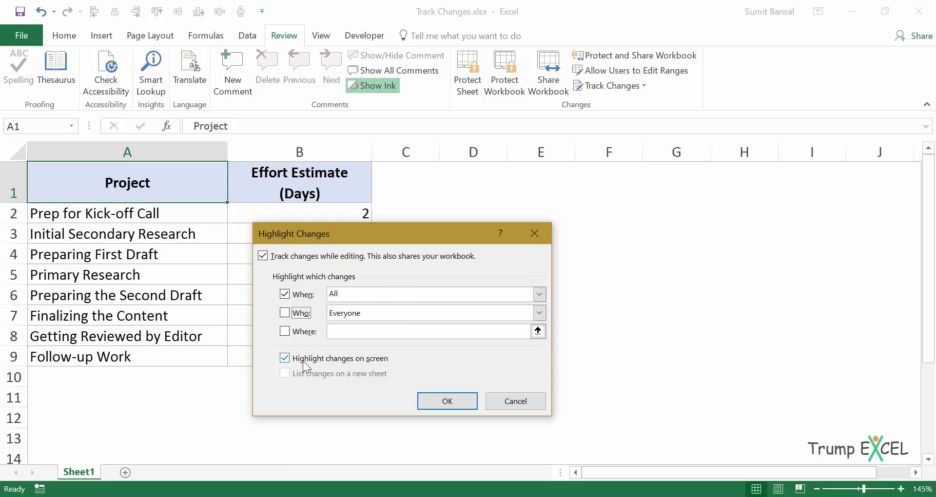
{"action": "mouse_move", "coordinate": [447, 401]}
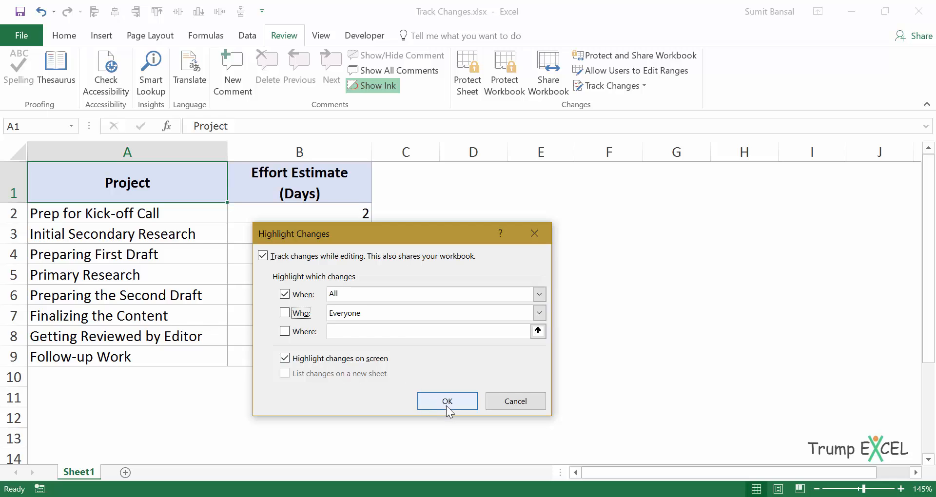
Confirm the tracking settings and agree to save the workbook as shared
{"action": "left_click", "coordinate": [447, 401]}
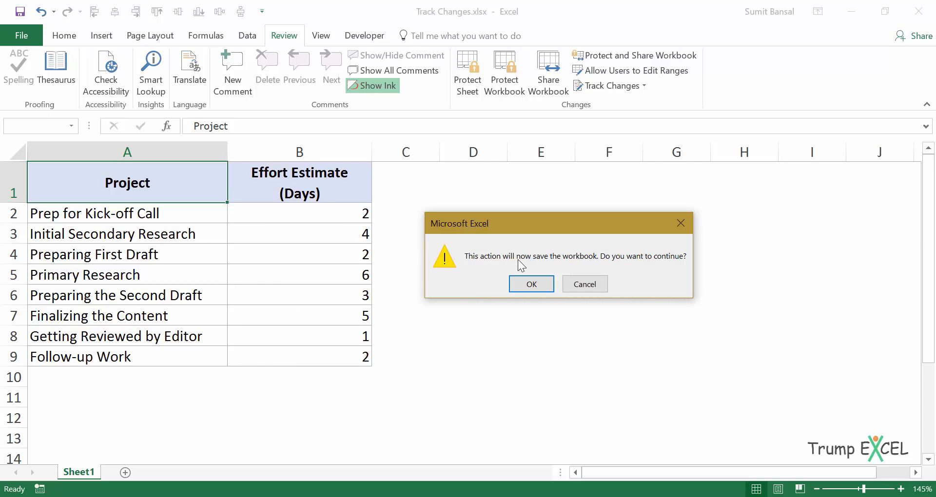
{"action": "mouse_move", "coordinate": [615, 267]}
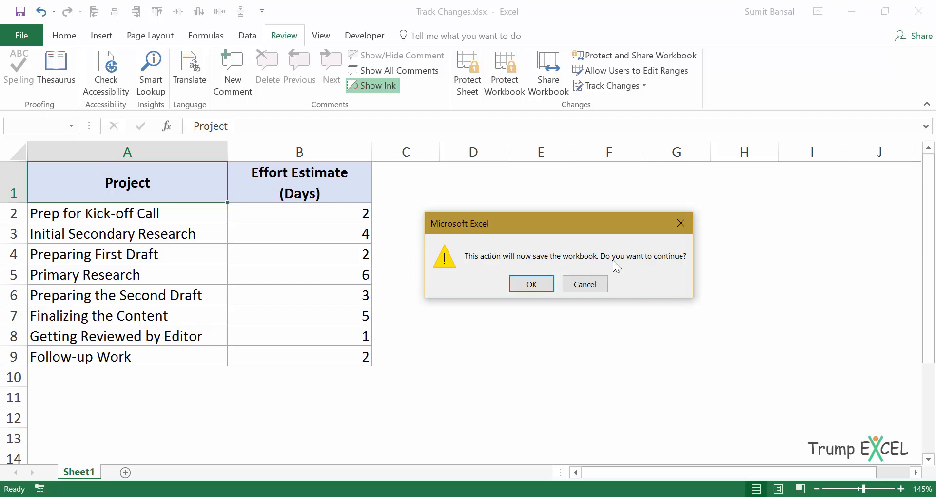
{"action": "mouse_move", "coordinate": [531, 284]}
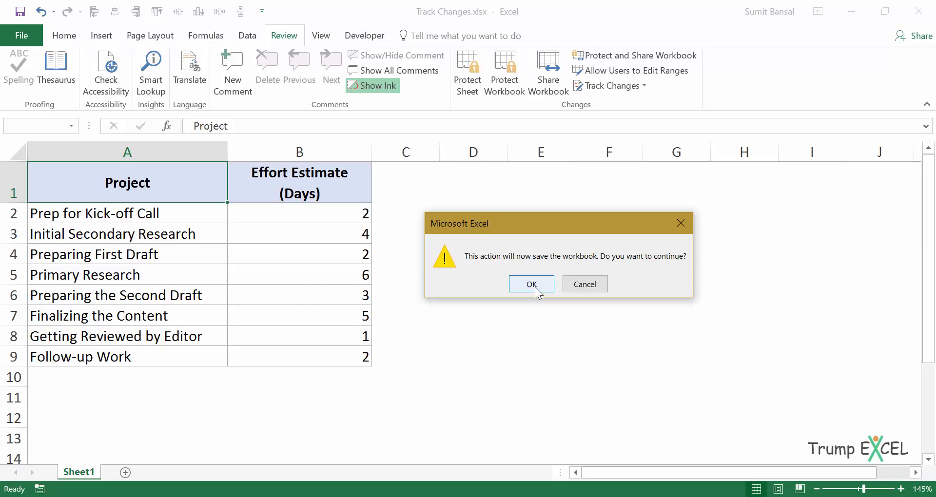
{"action": "left_click", "coordinate": [531, 284]}
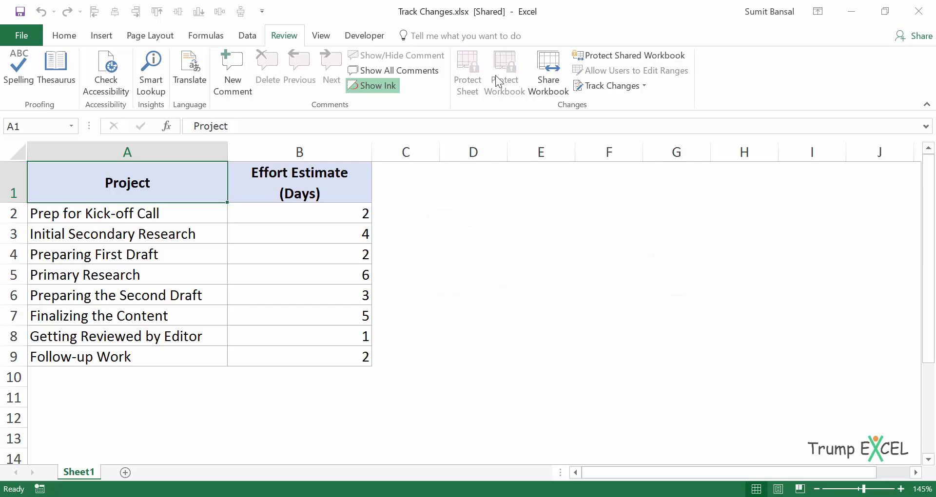
{"action": "mouse_move", "coordinate": [488, 25]}
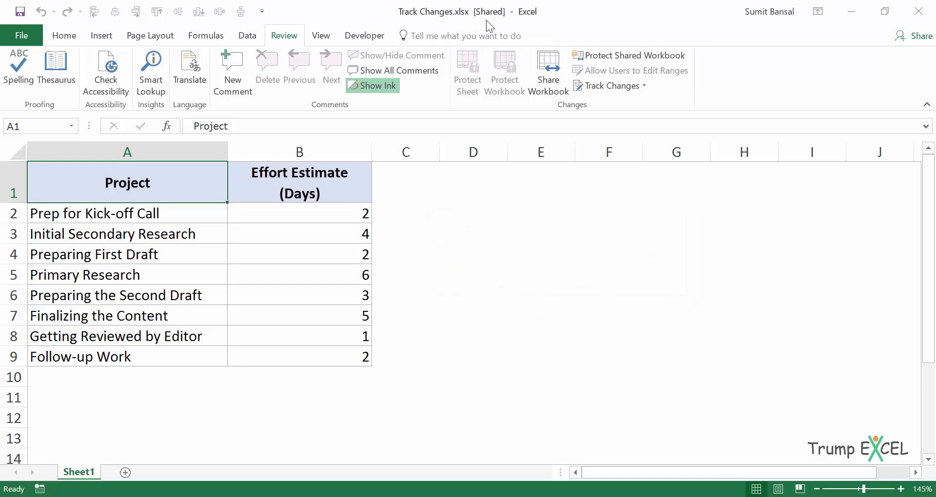
{"action": "mouse_move", "coordinate": [189, 282]}
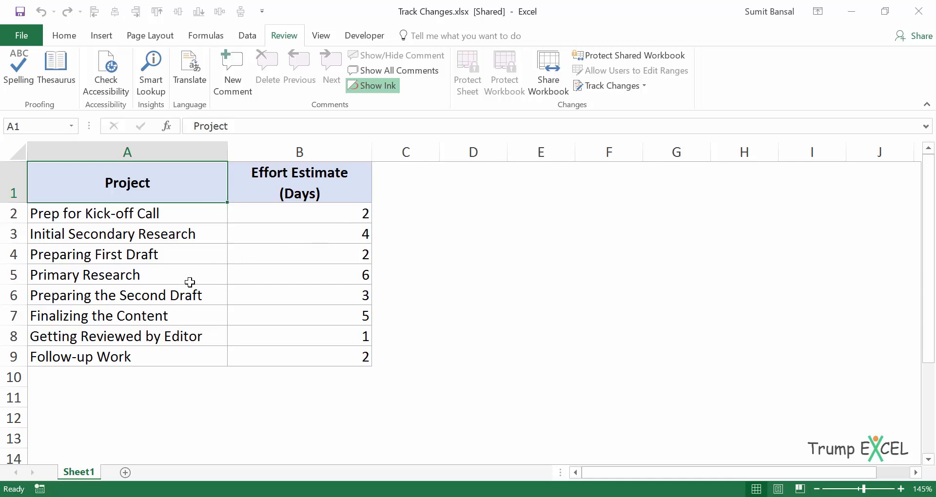
{"action": "mouse_move", "coordinate": [279, 264]}
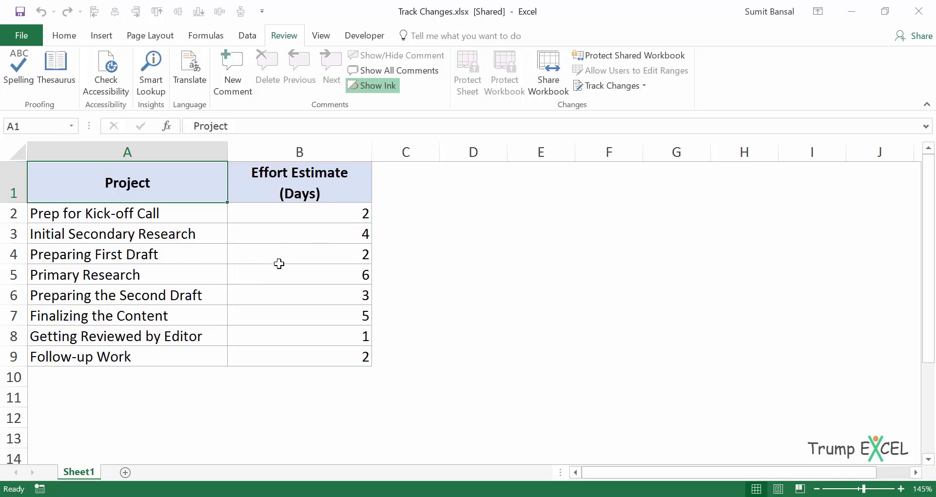
{"action": "mouse_move", "coordinate": [330, 249]}
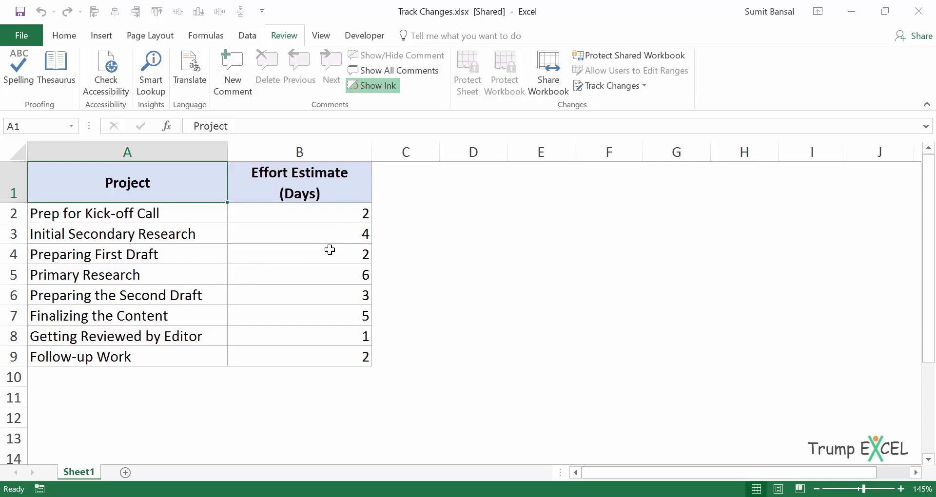
{"action": "mouse_move", "coordinate": [308, 263]}
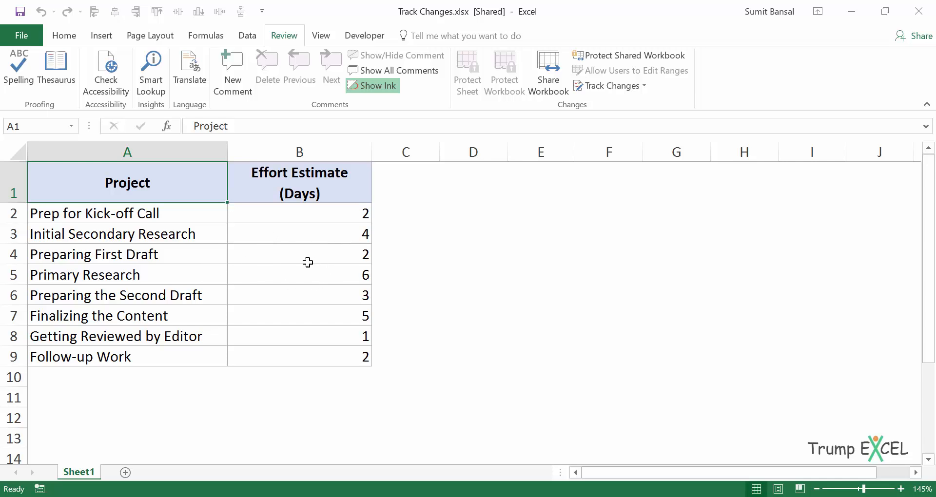
{"action": "mouse_move", "coordinate": [111, 243]}
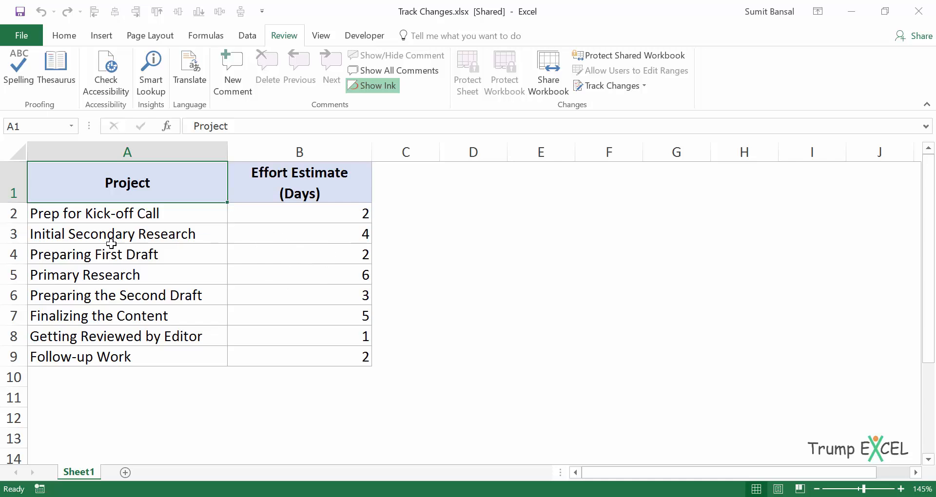
{"action": "mouse_move", "coordinate": [193, 251]}
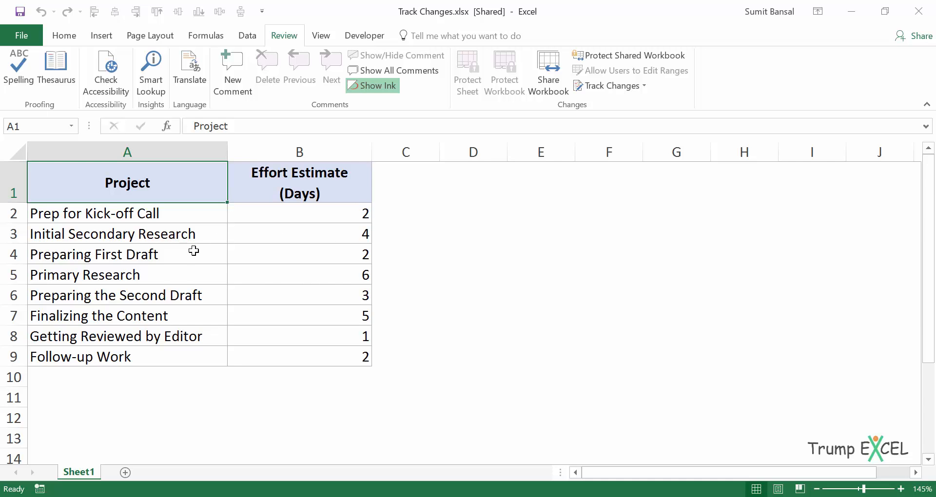
{"action": "mouse_move", "coordinate": [282, 235]}
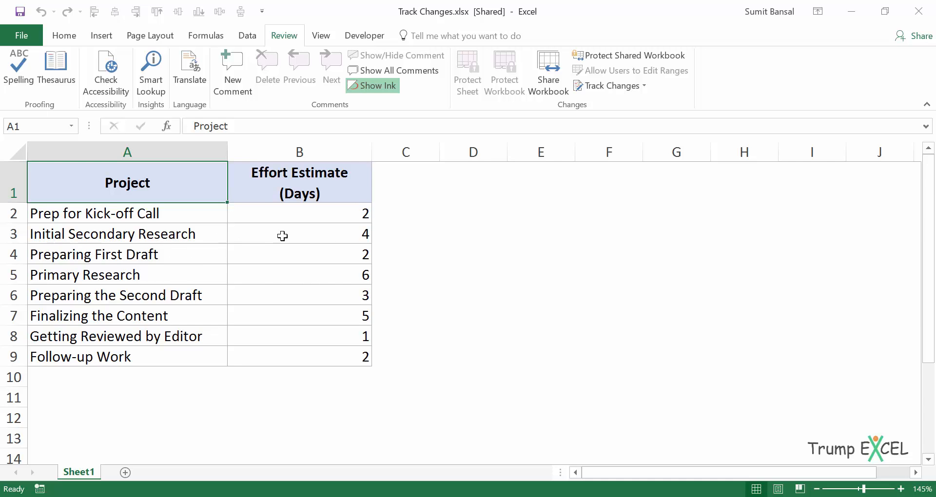
{"action": "left_click", "coordinate": [298, 234]}
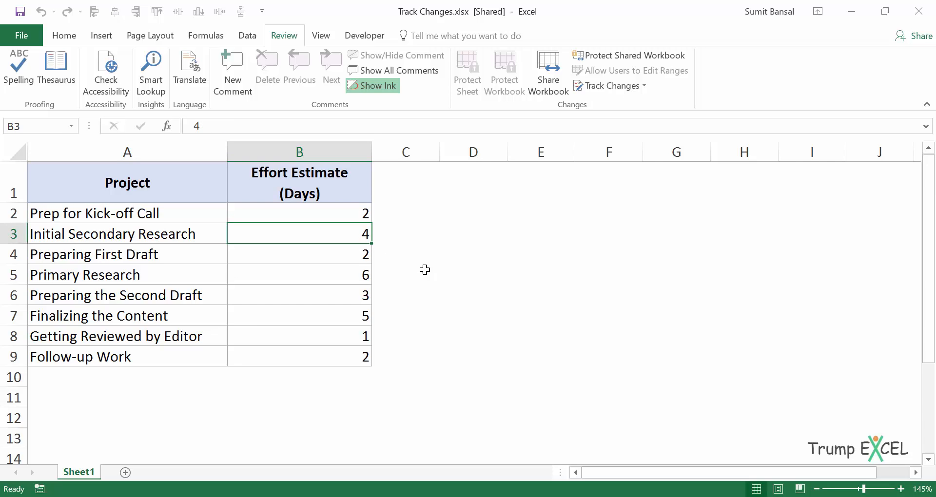
Change the B3 estimate from 4 to 6 days
{"action": "type", "text": "6"}
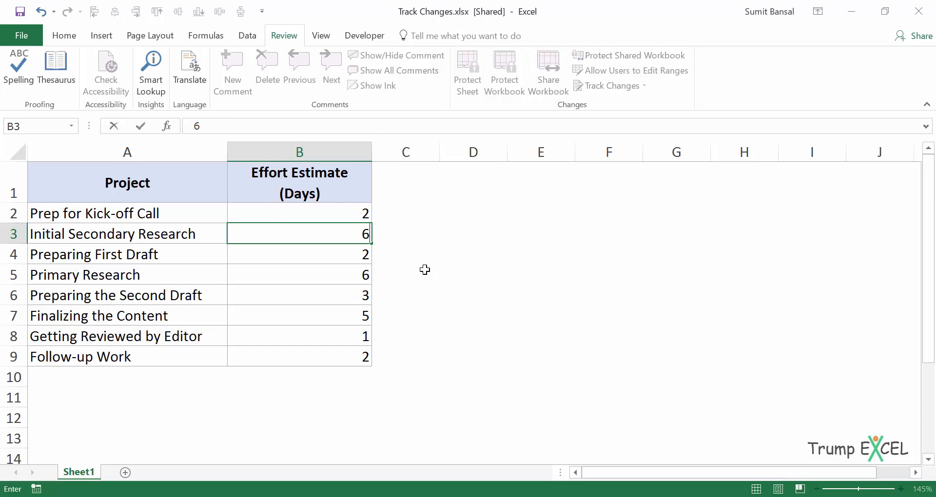
{"action": "key", "text": "enter"}
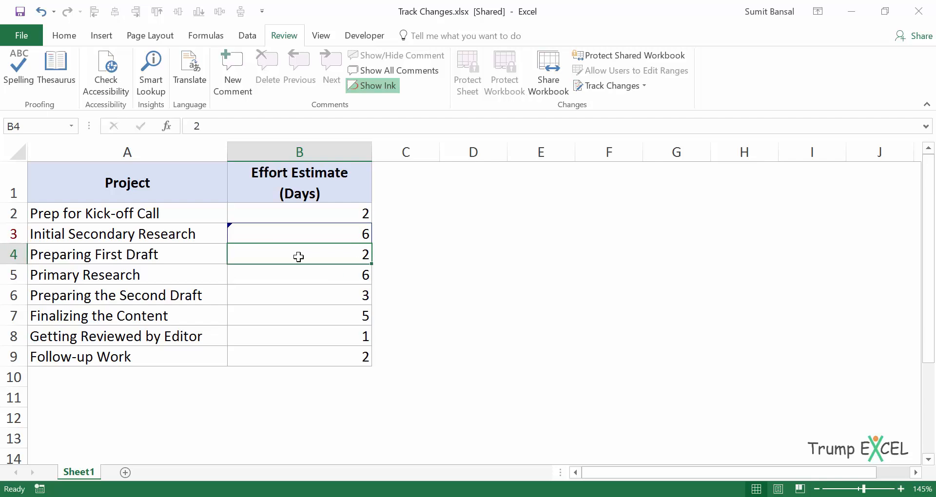
{"action": "mouse_move", "coordinate": [251, 235]}
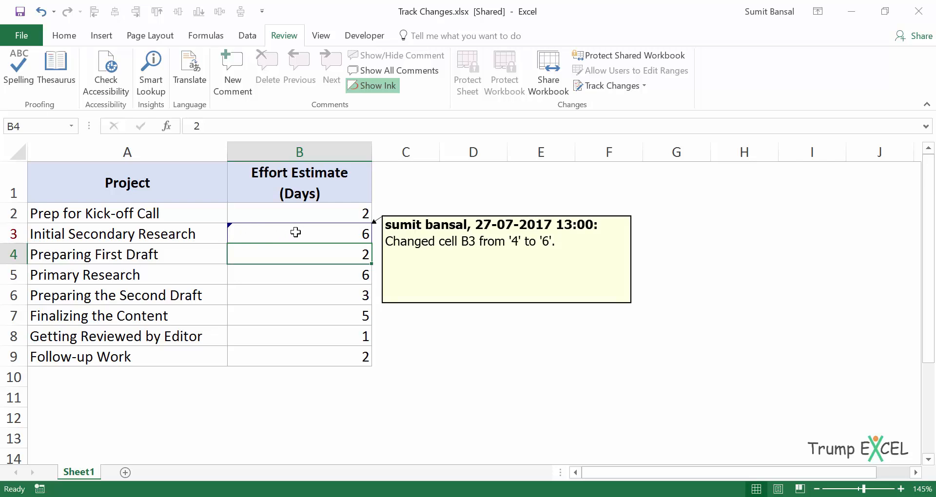
{"action": "mouse_move", "coordinate": [407, 234]}
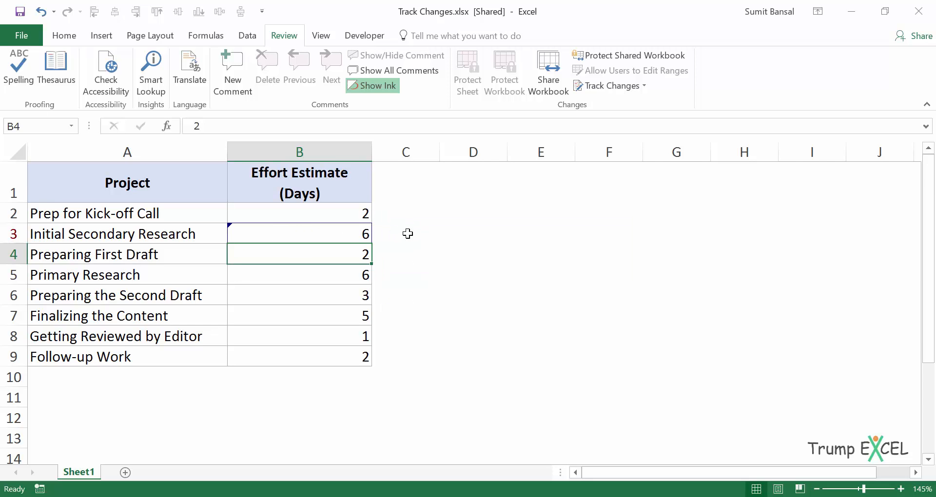
{"action": "mouse_move", "coordinate": [352, 233]}
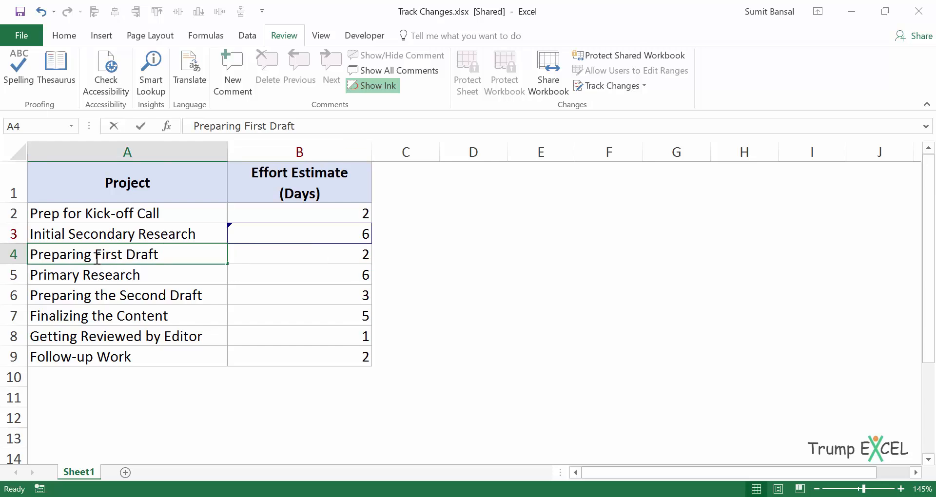
Insert 'the' into A4 and add 'Request Feedback' with 1 day in row 10
{"action": "type", "text": "the"}
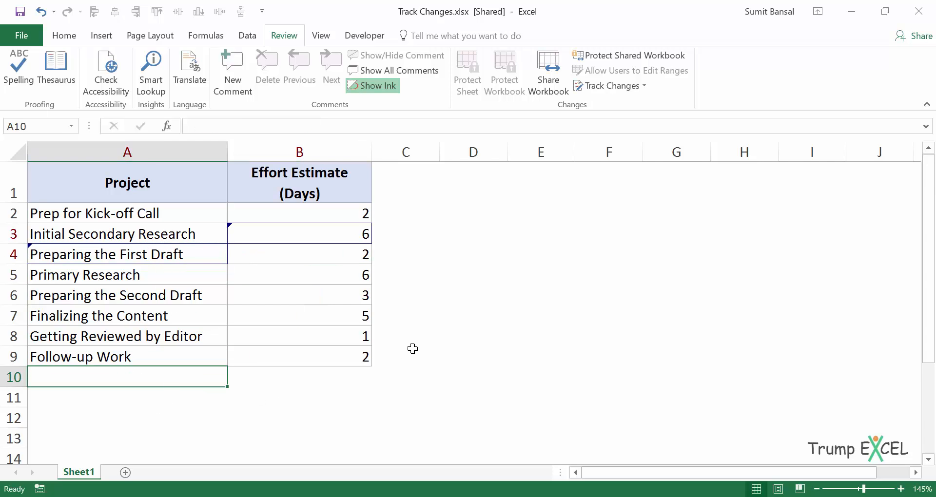
{"action": "type", "text": "Request"}
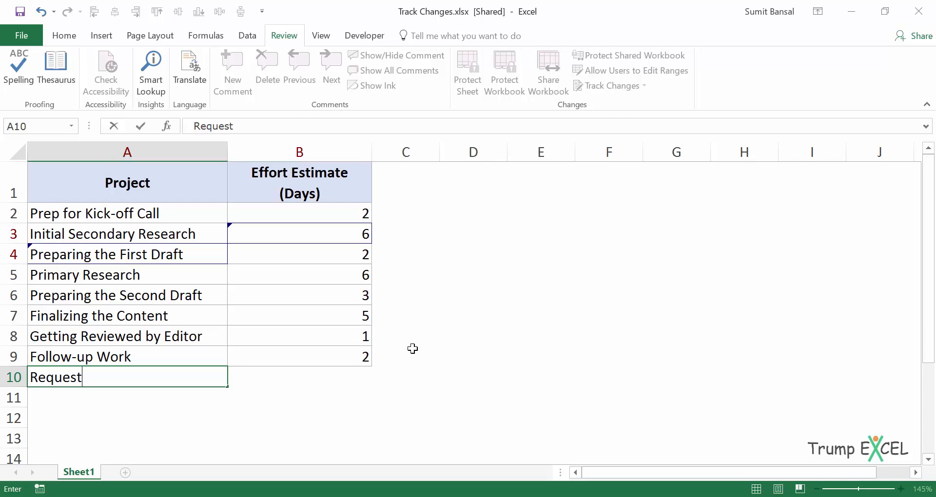
{"action": "type", "text": "Feedback"}
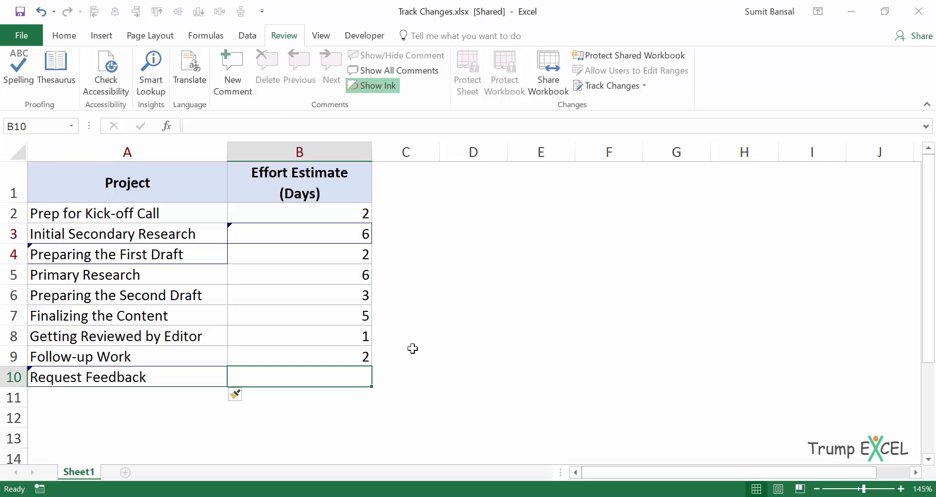
{"action": "type", "text": "1"}
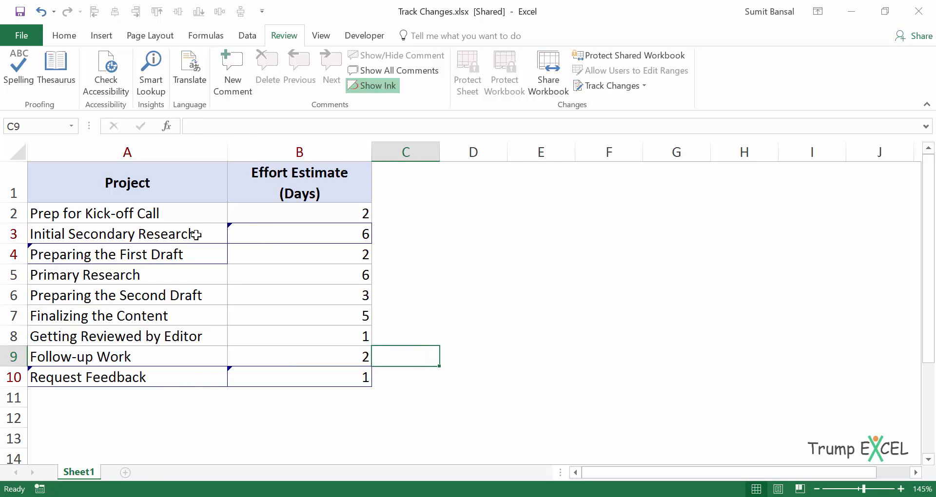
{"action": "mouse_move", "coordinate": [195, 294]}
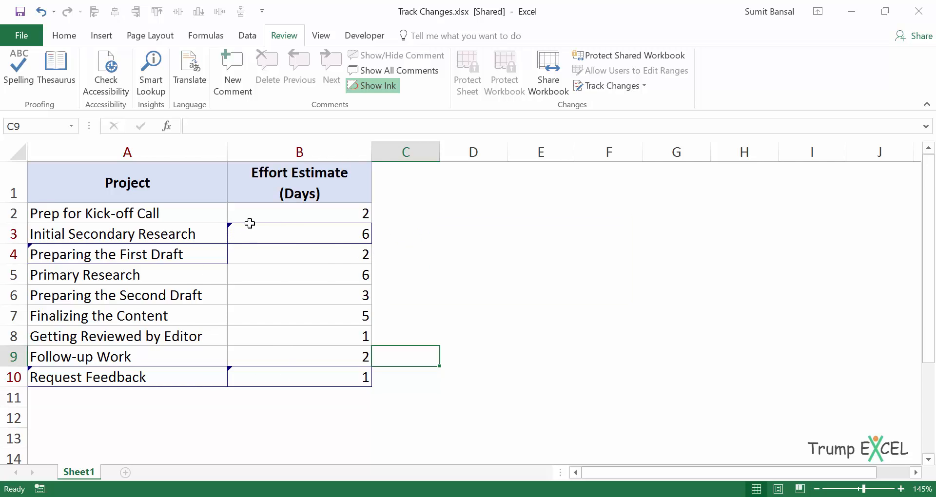
{"action": "mouse_move", "coordinate": [270, 307]}
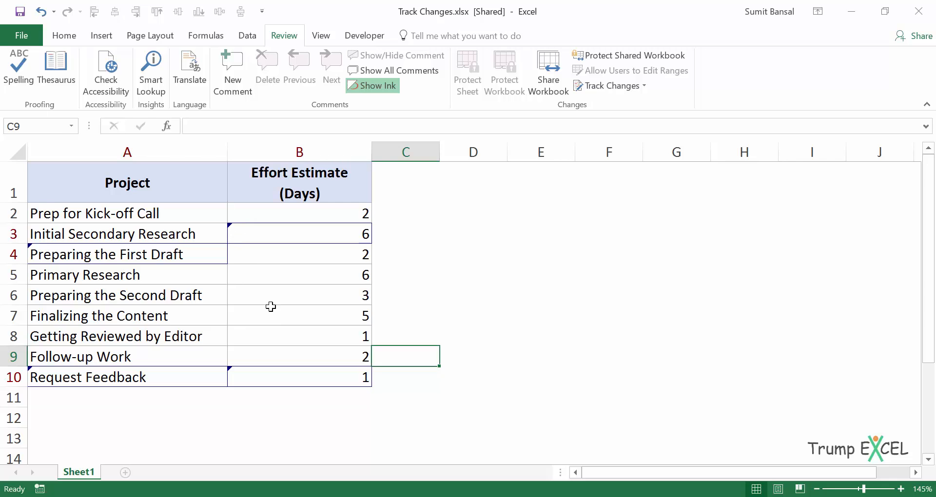
{"action": "mouse_move", "coordinate": [348, 247]}
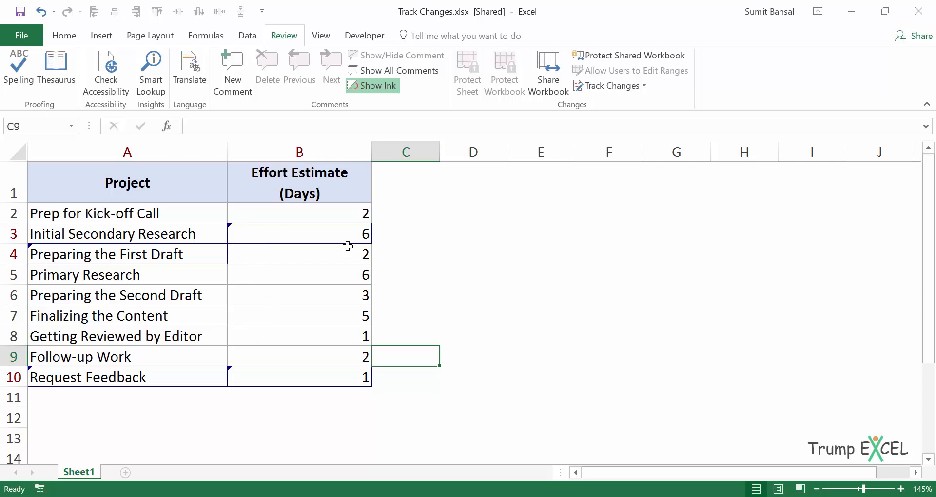
{"action": "mouse_move", "coordinate": [247, 245]}
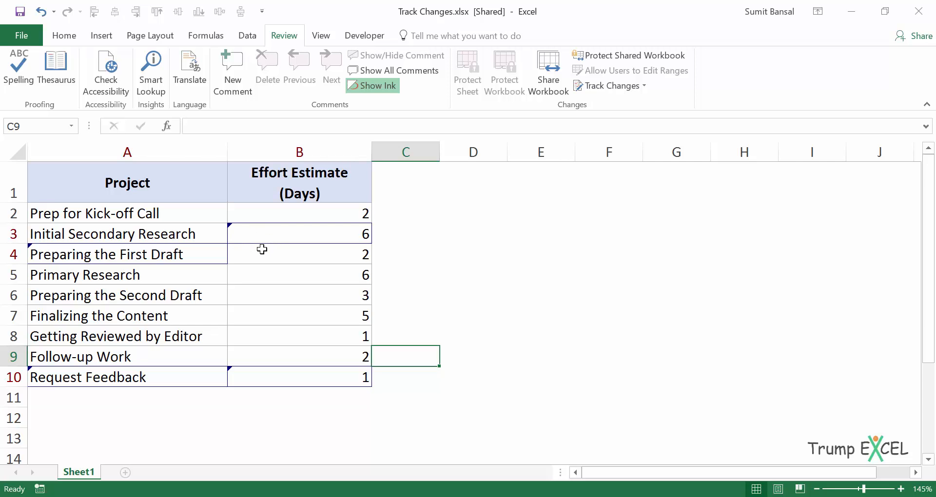
{"action": "mouse_move", "coordinate": [192, 390]}
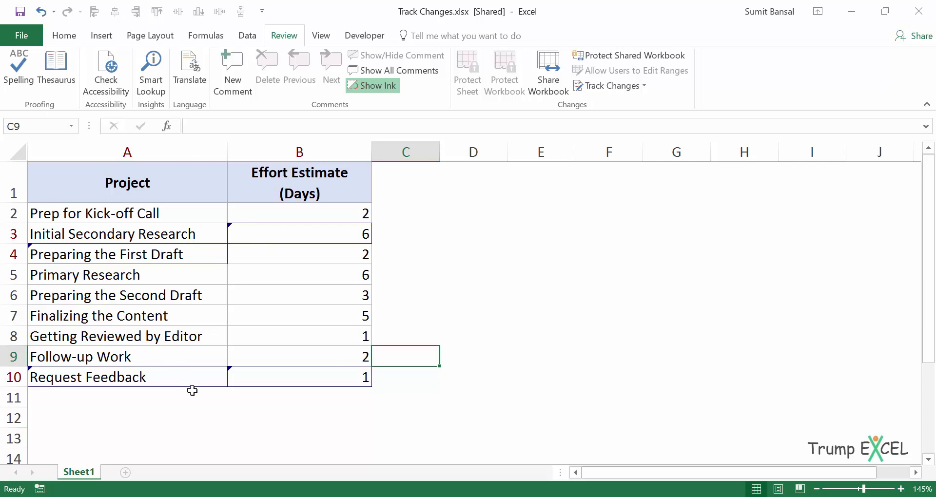
{"action": "mouse_move", "coordinate": [147, 293]}
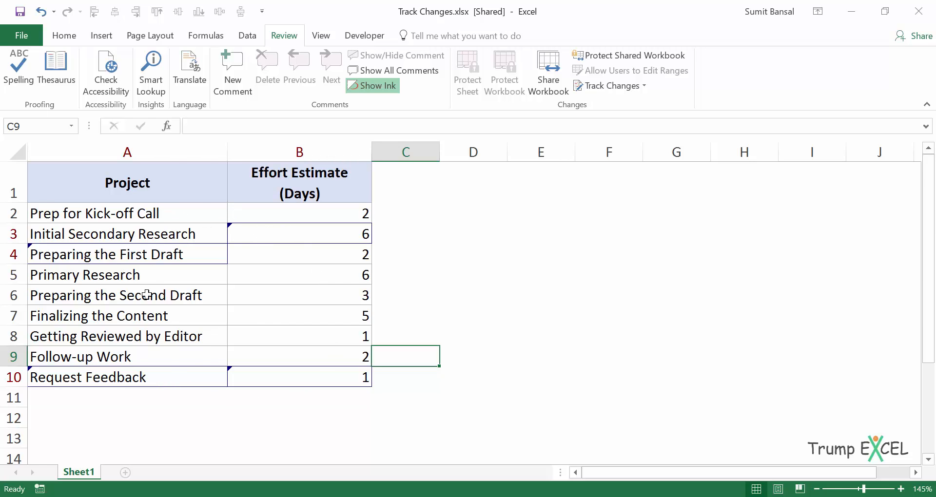
{"action": "mouse_move", "coordinate": [263, 298]}
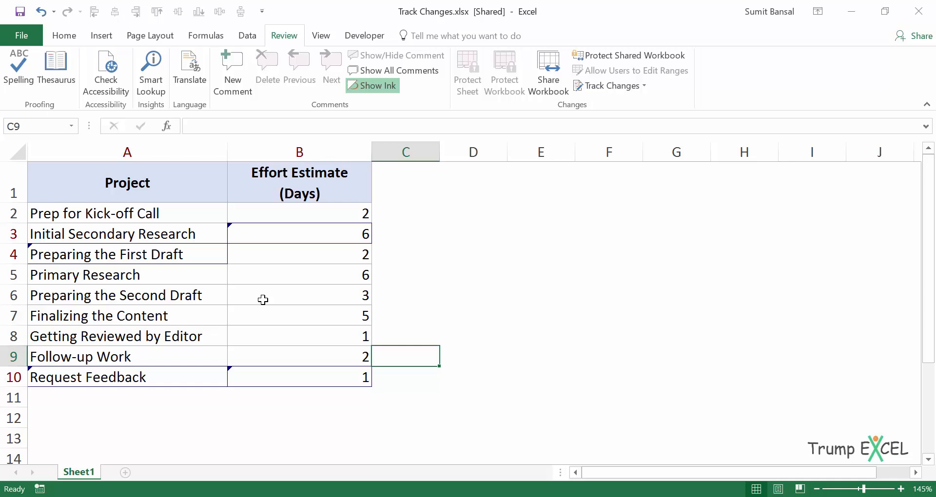
{"action": "mouse_move", "coordinate": [493, 176]}
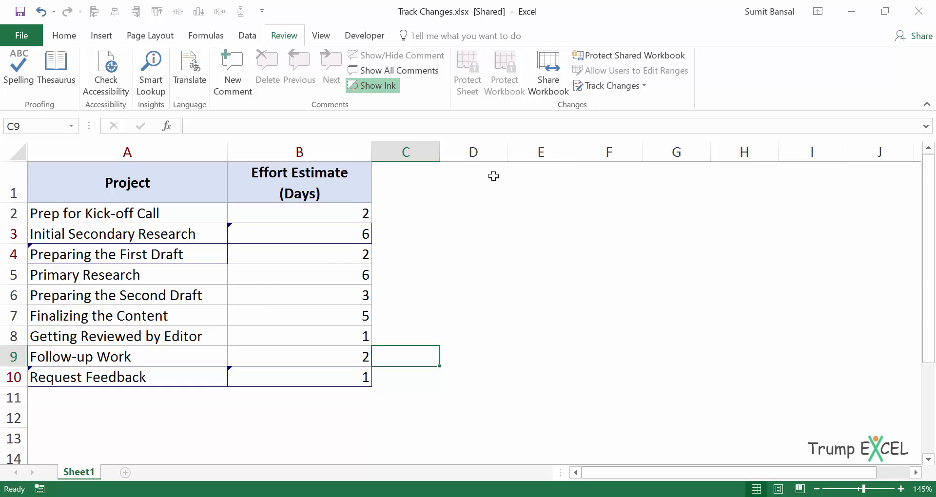
Tick 'List changes on a new sheet' in Highlight Changes and confirm
{"action": "left_click", "coordinate": [608, 85]}
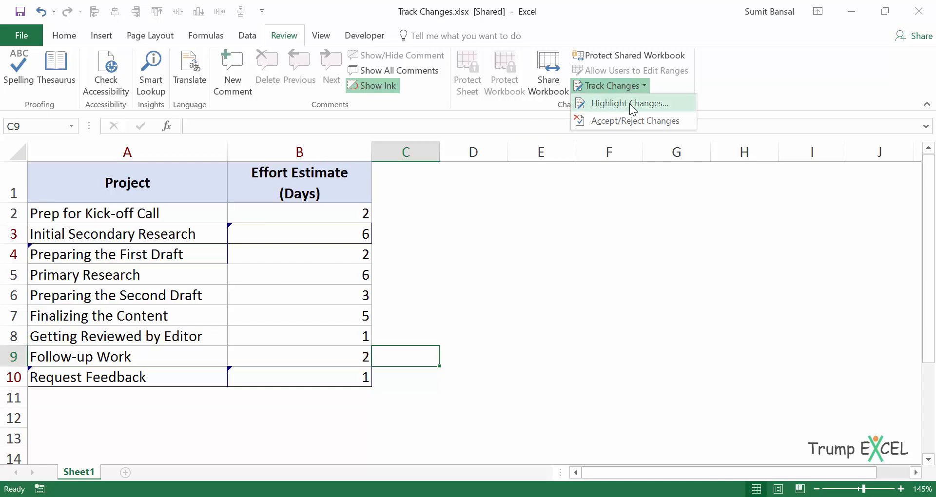
{"action": "left_click", "coordinate": [623, 103]}
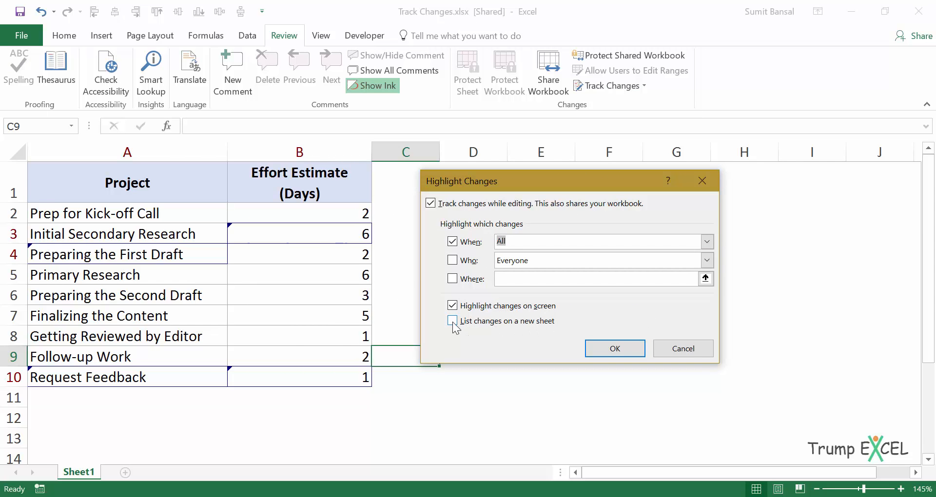
{"action": "left_click", "coordinate": [452, 321]}
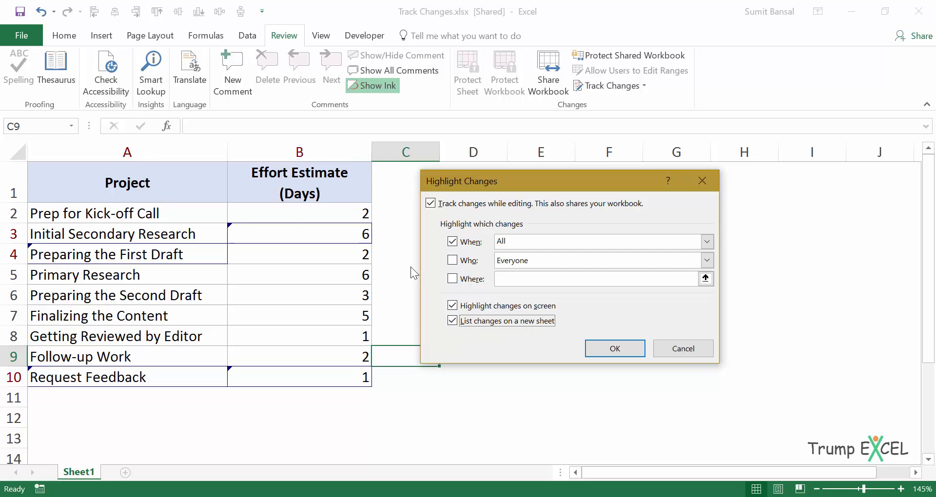
{"action": "mouse_move", "coordinate": [425, 309]}
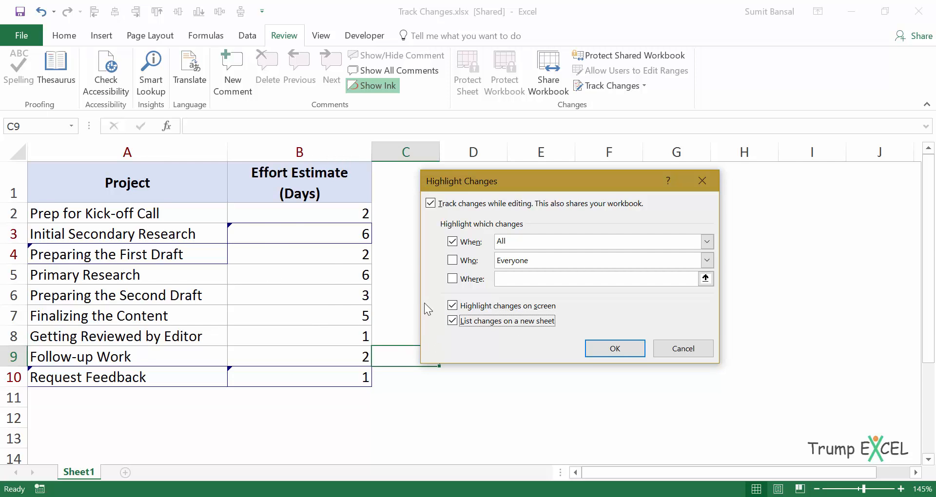
{"action": "mouse_move", "coordinate": [521, 345]}
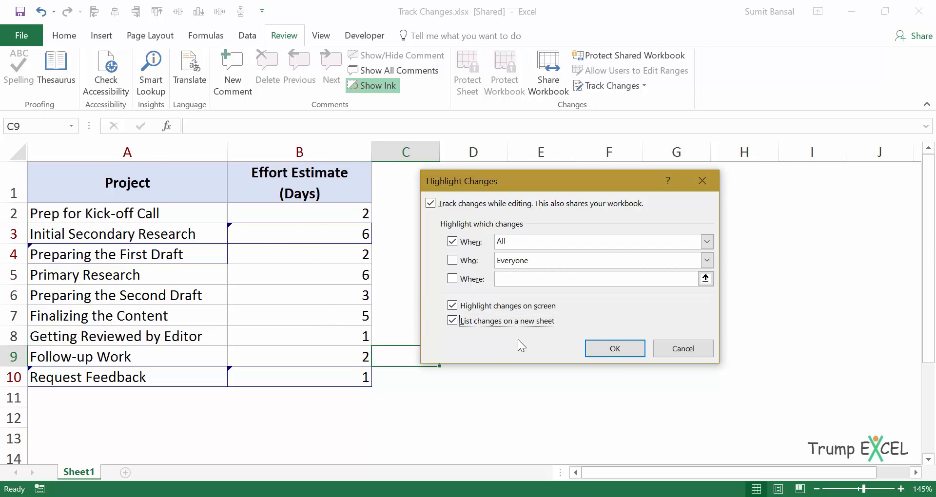
{"action": "left_click", "coordinate": [615, 349]}
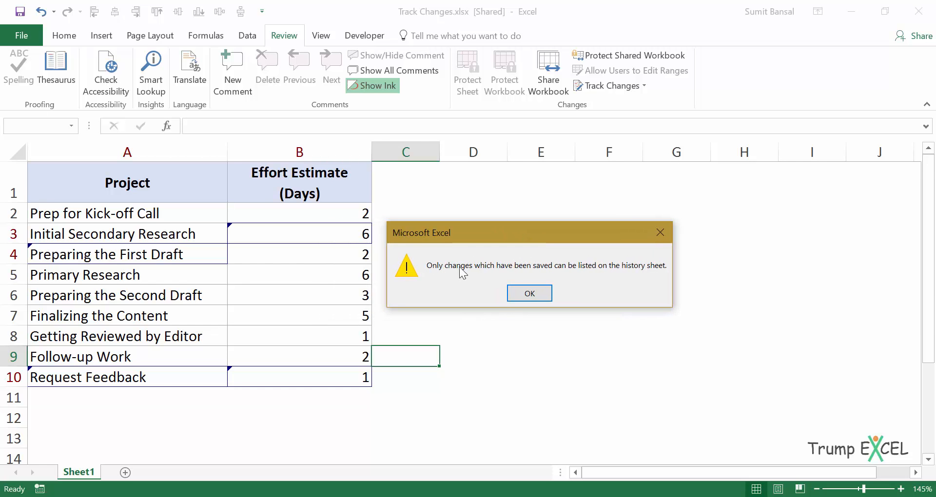
{"action": "mouse_move", "coordinate": [659, 280]}
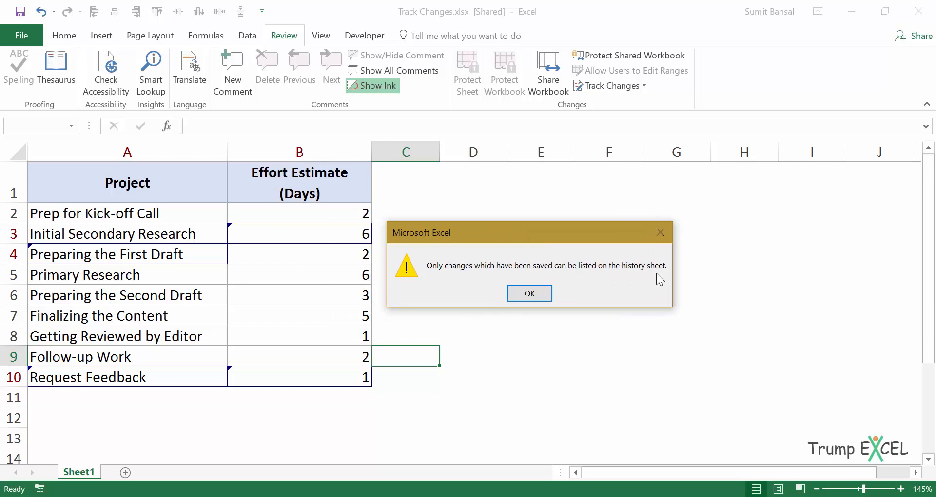
Dismiss the unsaved-changes warning and request the change list again
{"action": "left_click", "coordinate": [529, 293]}
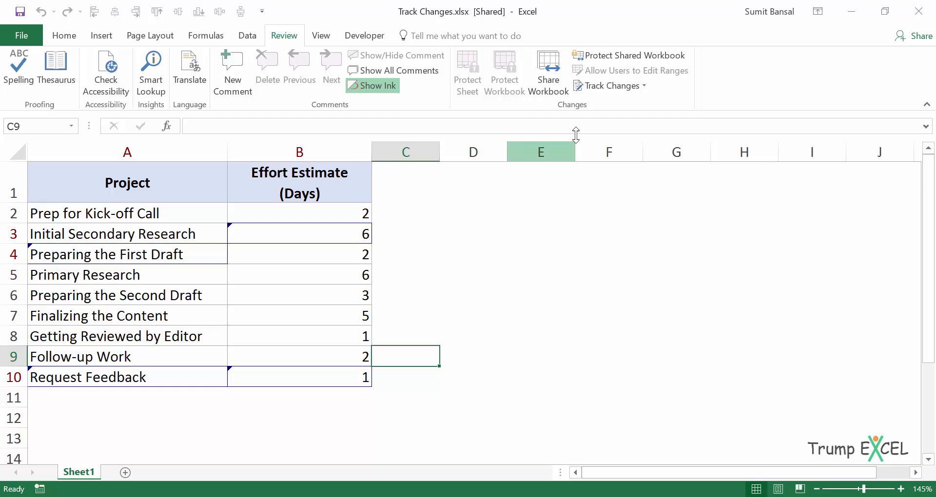
{"action": "left_click", "coordinate": [608, 85]}
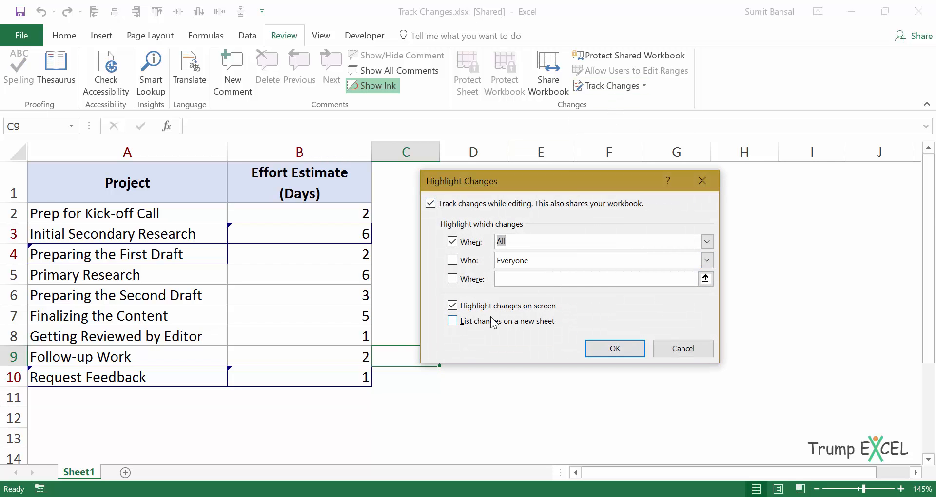
{"action": "left_click", "coordinate": [614, 349]}
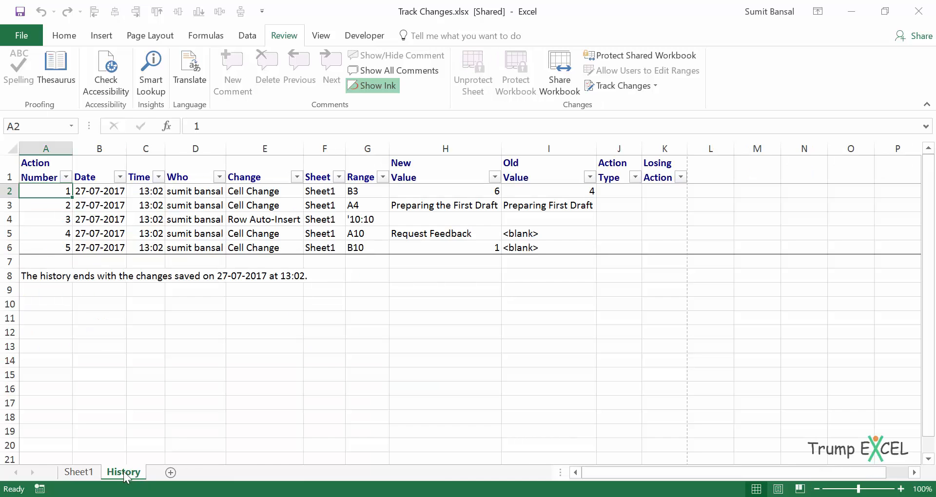
{"action": "mouse_move", "coordinate": [177, 366]}
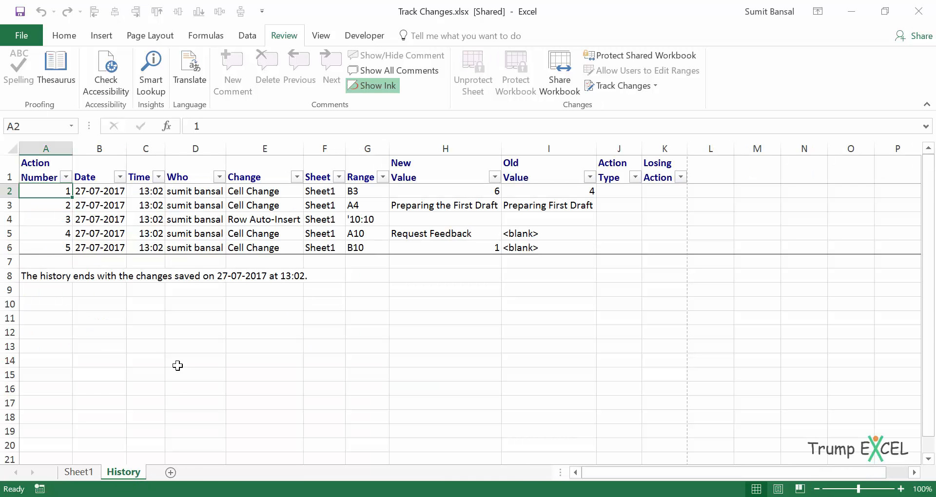
{"action": "mouse_move", "coordinate": [327, 261]}
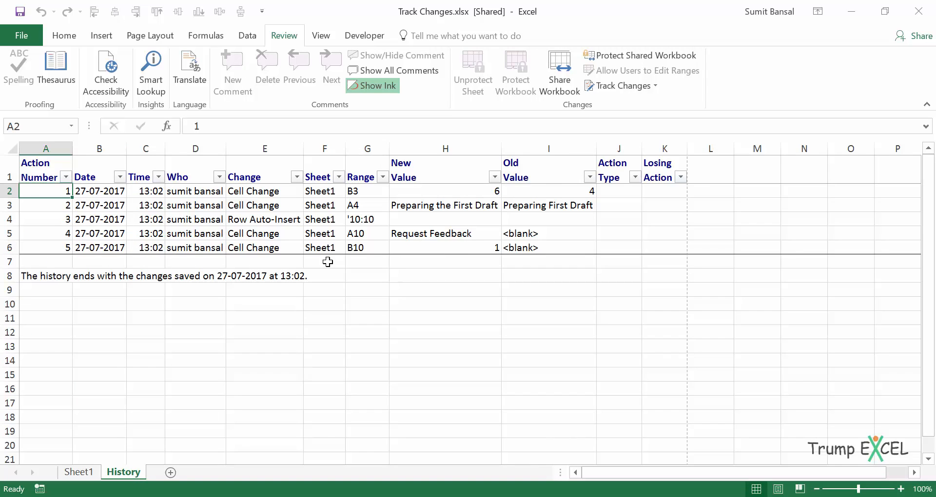
{"action": "mouse_move", "coordinate": [96, 215]}
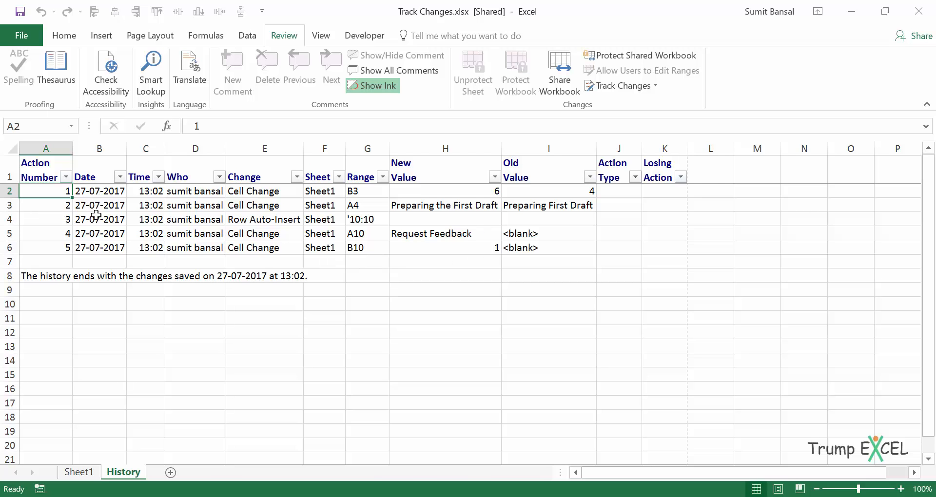
{"action": "mouse_move", "coordinate": [553, 192]}
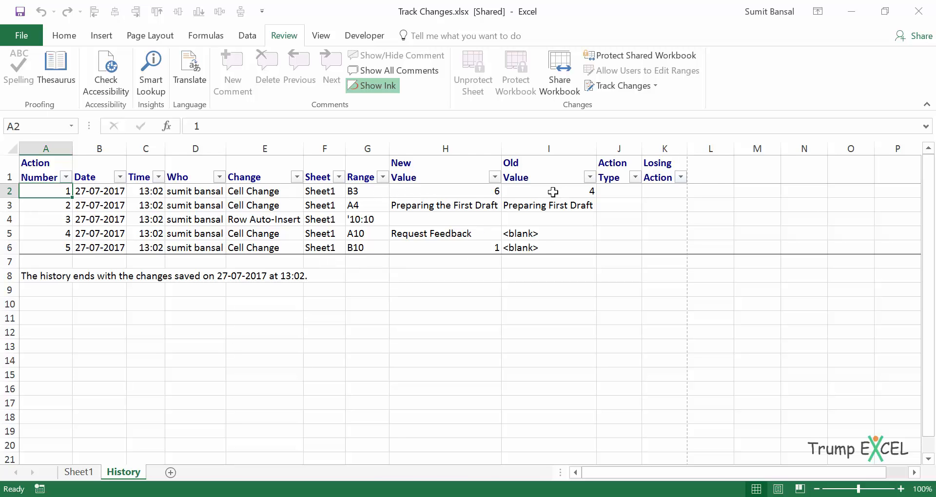
Inspect the History values (B3 old 4, B10 new 1), then return to Sheet1
{"action": "left_click", "coordinate": [548, 191]}
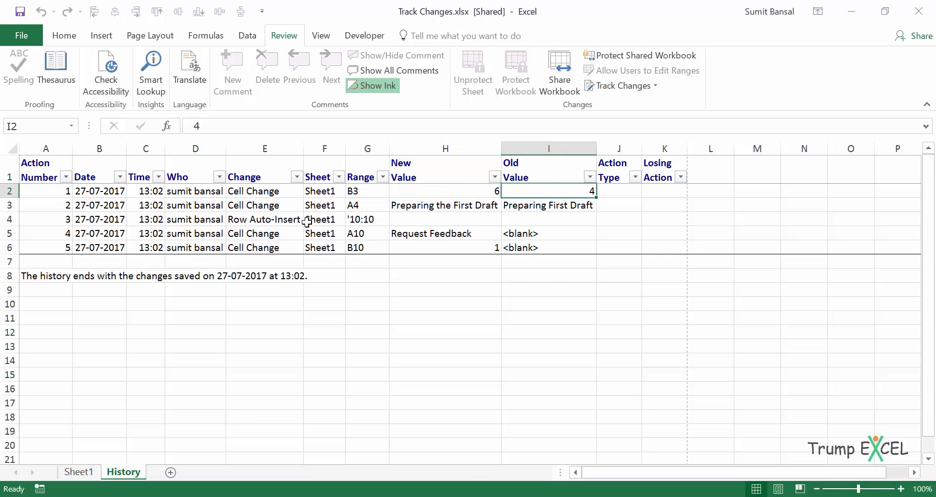
{"action": "mouse_move", "coordinate": [390, 223]}
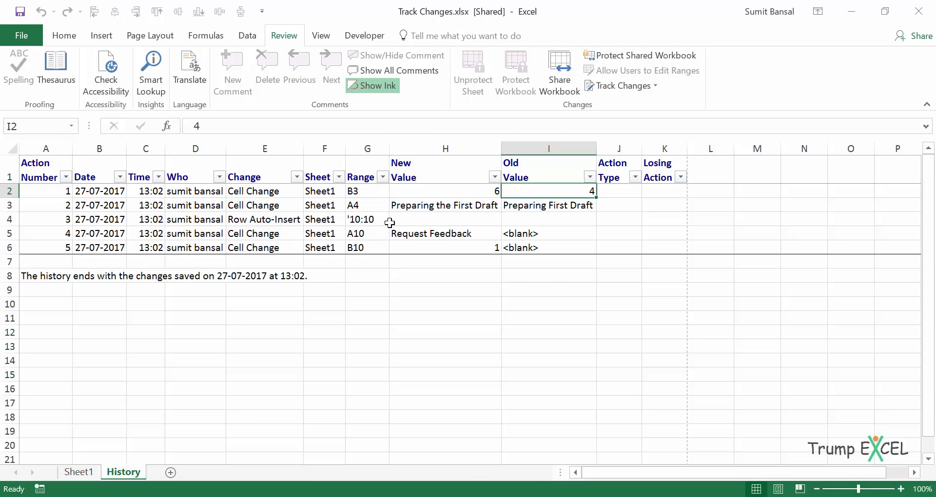
{"action": "left_click", "coordinate": [445, 234]}
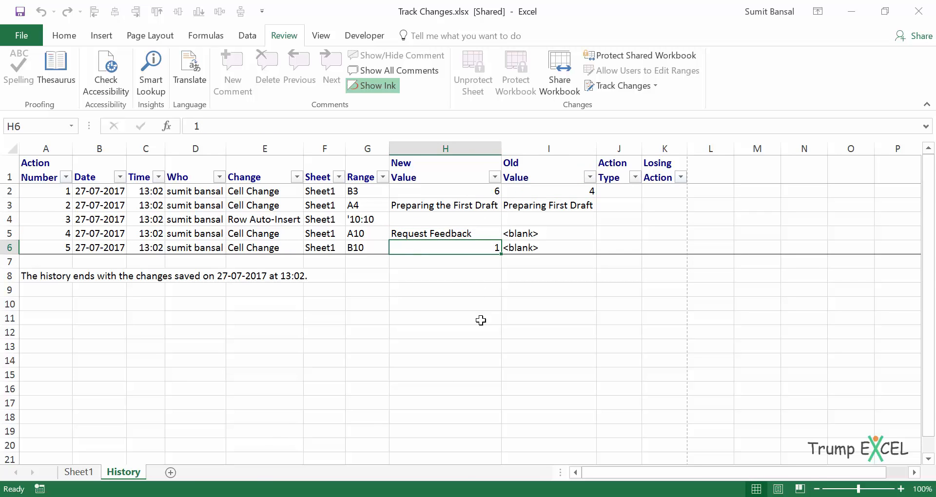
{"action": "mouse_move", "coordinate": [203, 207]}
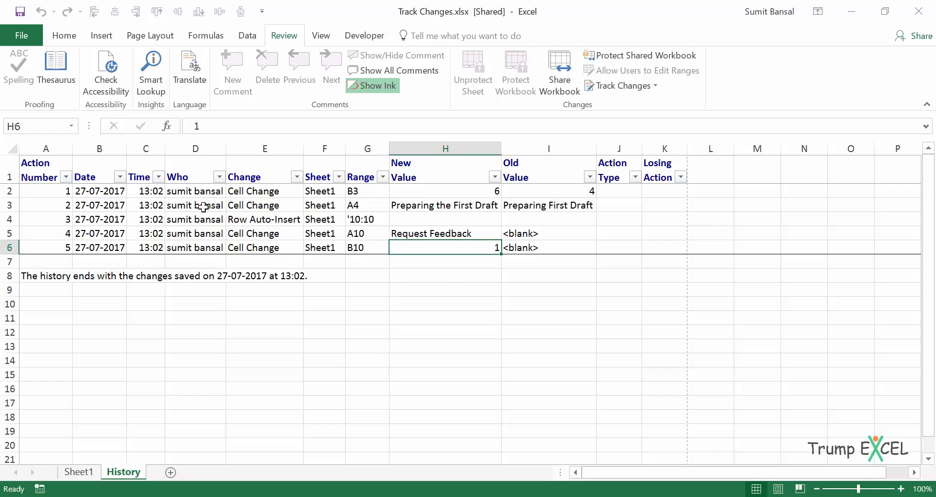
{"action": "left_click", "coordinate": [78, 472]}
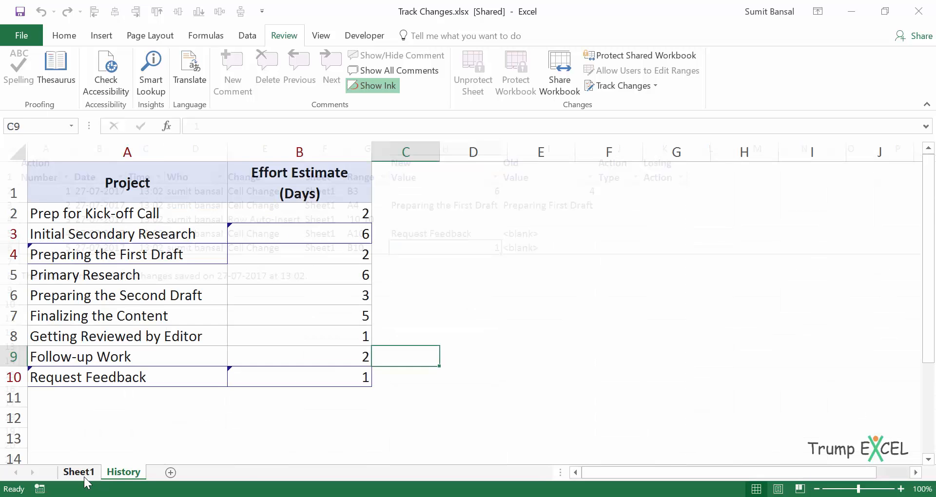
{"action": "left_click", "coordinate": [78, 471]}
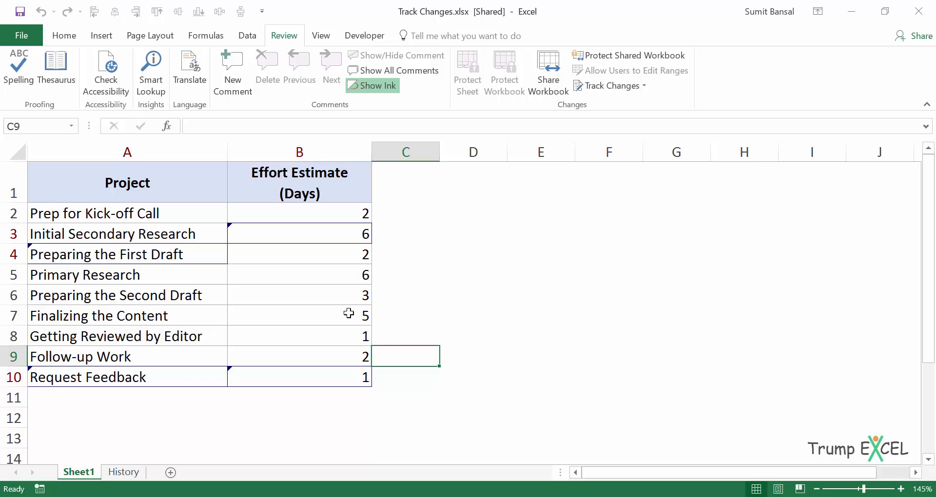
{"action": "mouse_move", "coordinate": [171, 240]}
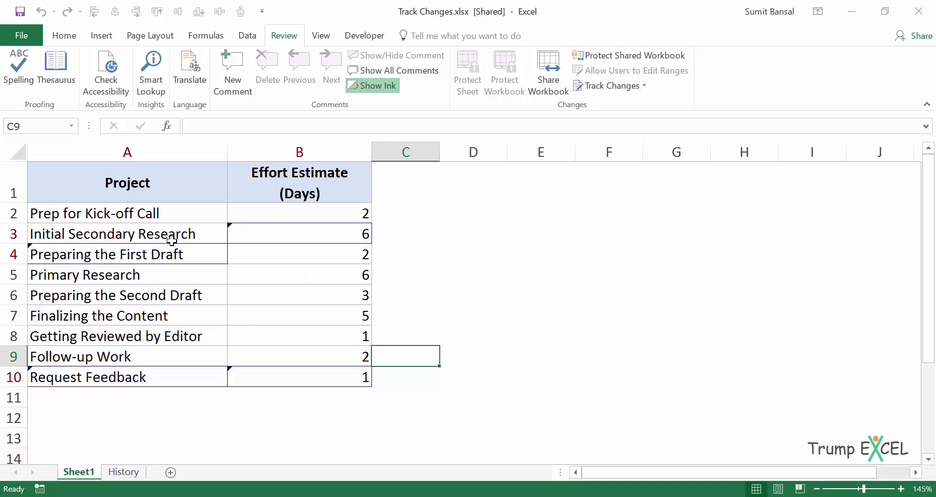
{"action": "mouse_move", "coordinate": [623, 101]}
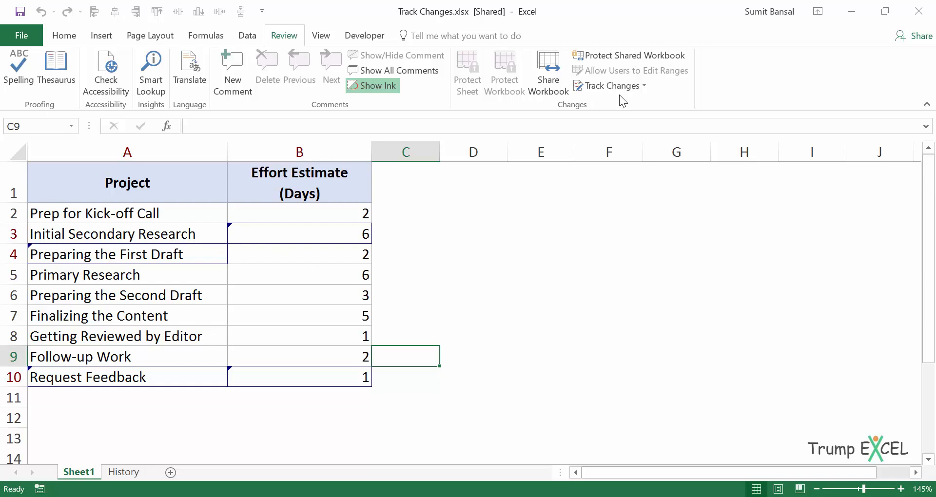
Open Accept/Reject Changes and check the When list, keeping 'Not yet reviewed'
{"action": "left_click", "coordinate": [610, 85]}
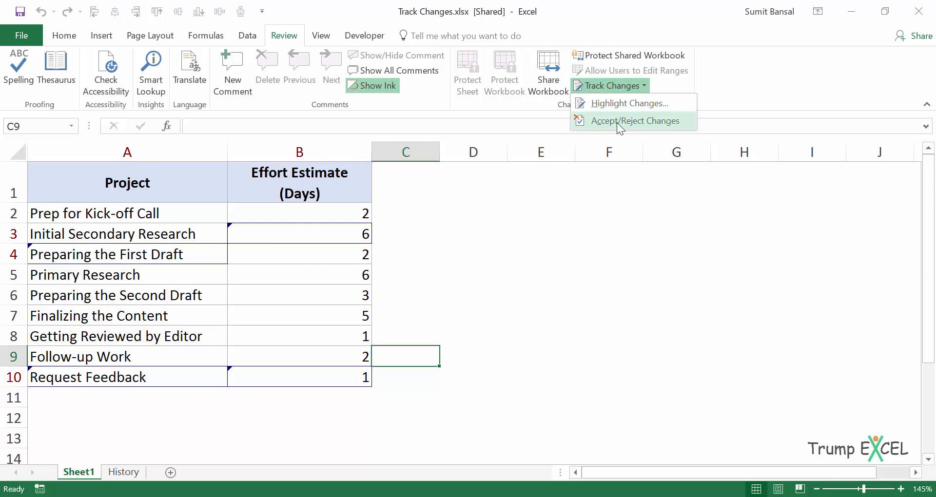
{"action": "left_click", "coordinate": [635, 120]}
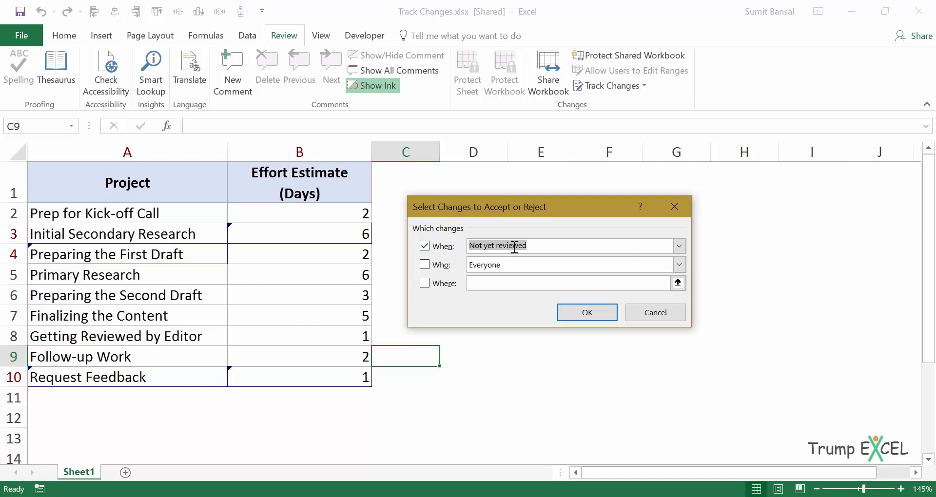
{"action": "mouse_move", "coordinate": [579, 245]}
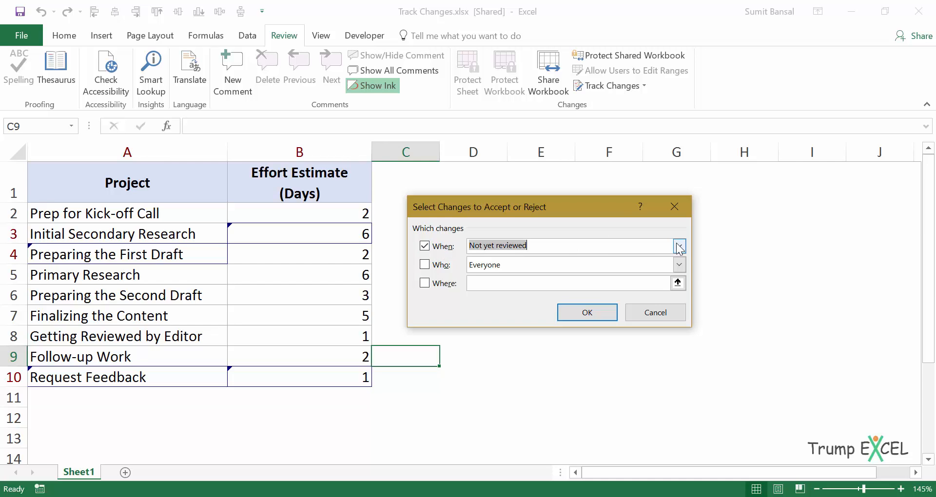
{"action": "left_click", "coordinate": [678, 245]}
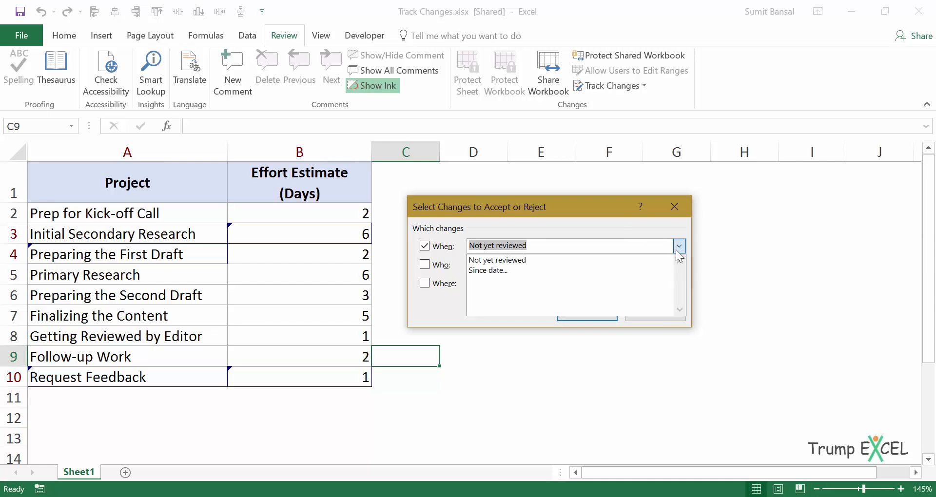
{"action": "mouse_move", "coordinate": [511, 269]}
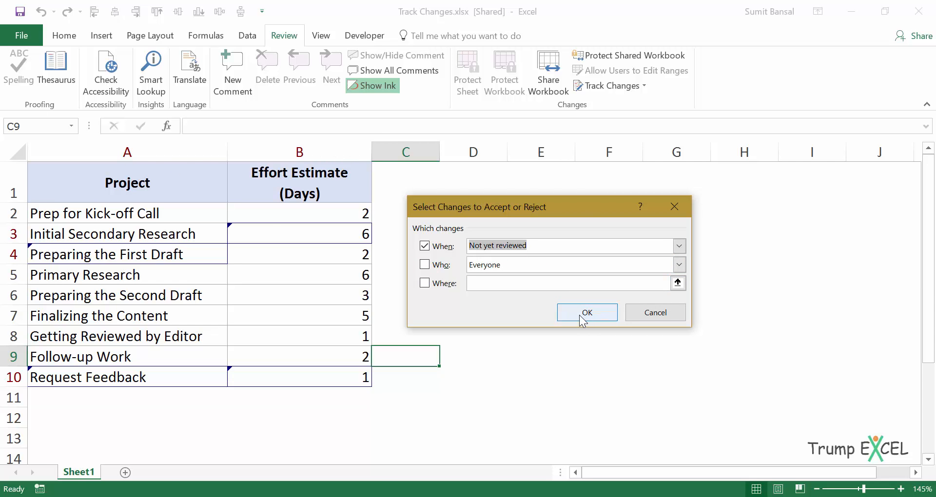
Confirm the unreviewed selection and Accept All five tracked changes
{"action": "left_click", "coordinate": [586, 312]}
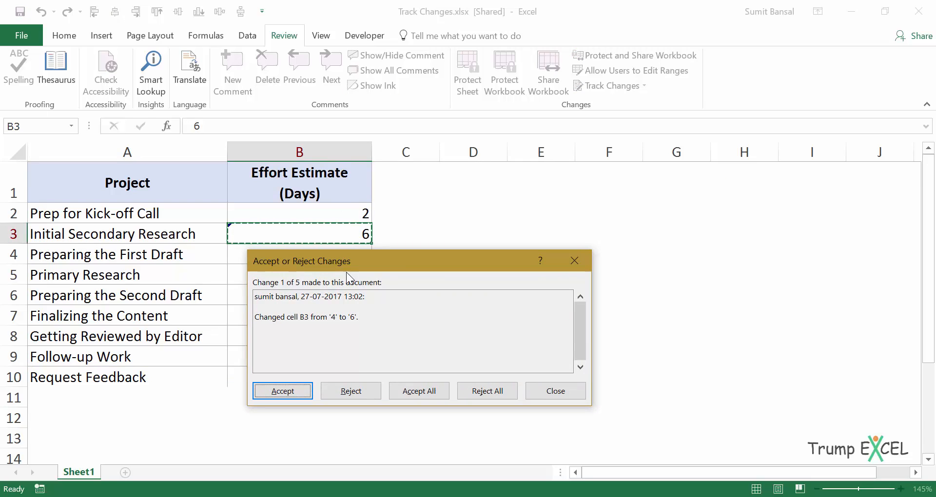
{"action": "mouse_move", "coordinate": [325, 316]}
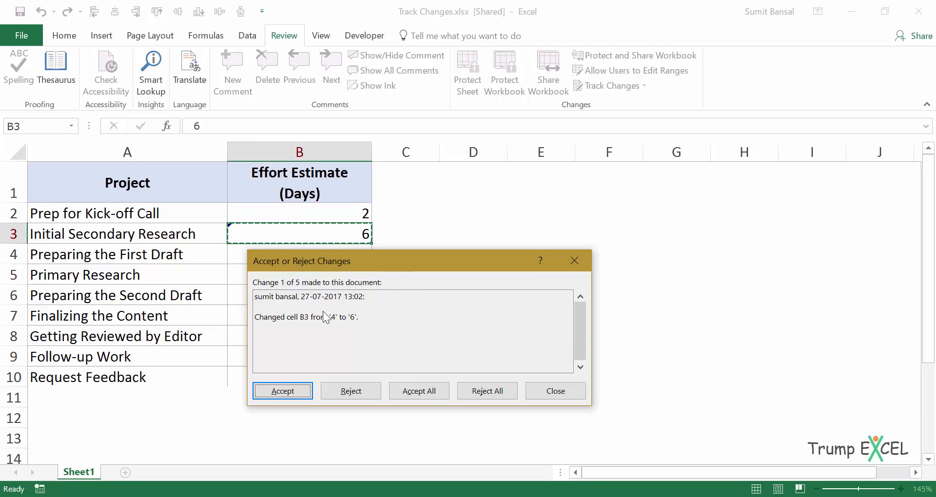
{"action": "mouse_move", "coordinate": [399, 333]}
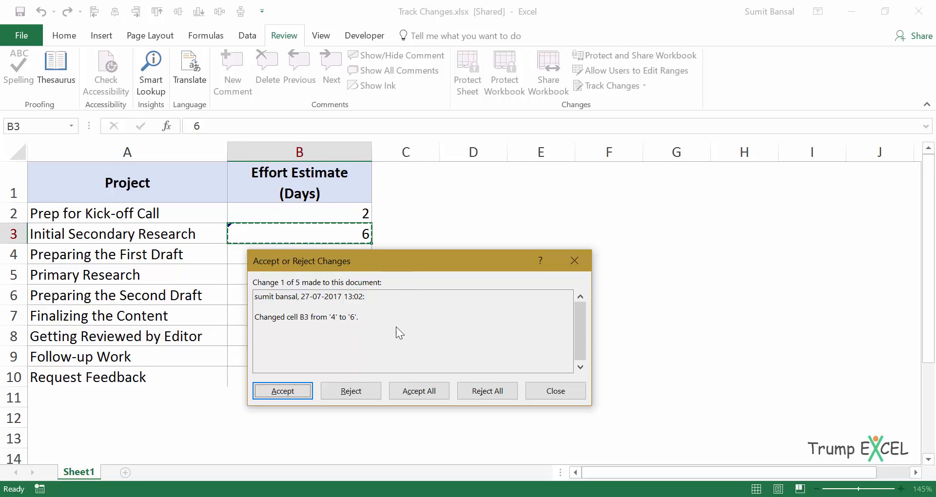
{"action": "mouse_move", "coordinate": [293, 392]}
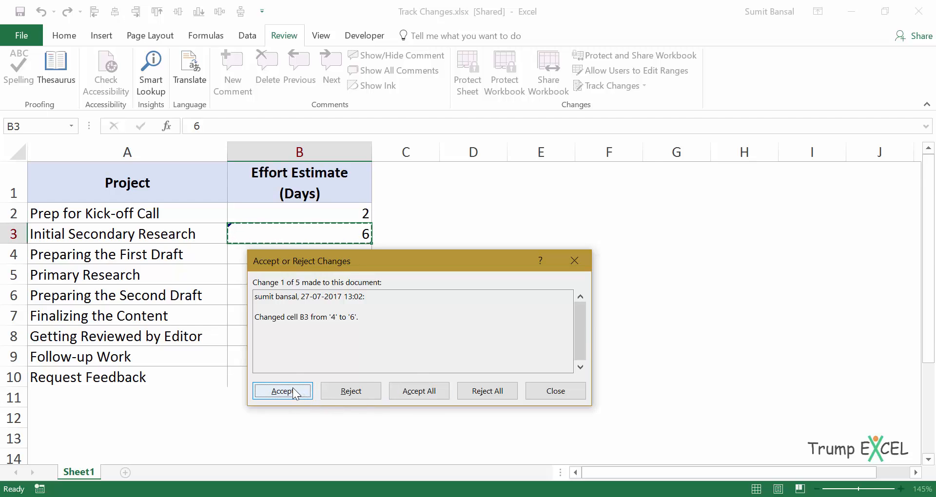
{"action": "mouse_move", "coordinate": [351, 391]}
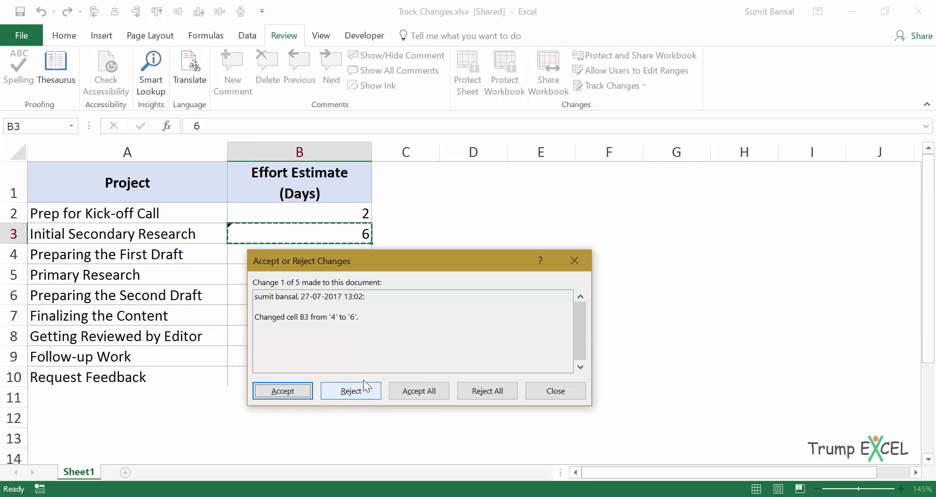
{"action": "mouse_move", "coordinate": [487, 391]}
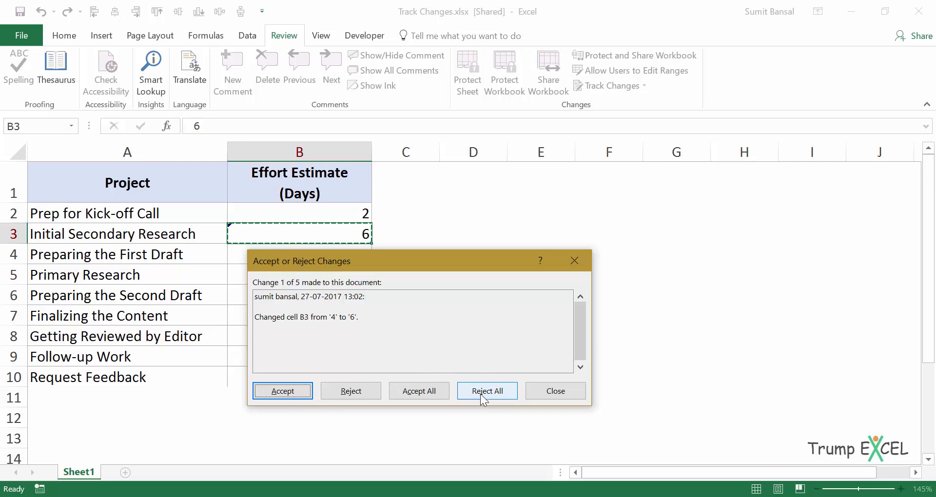
{"action": "mouse_move", "coordinate": [419, 391]}
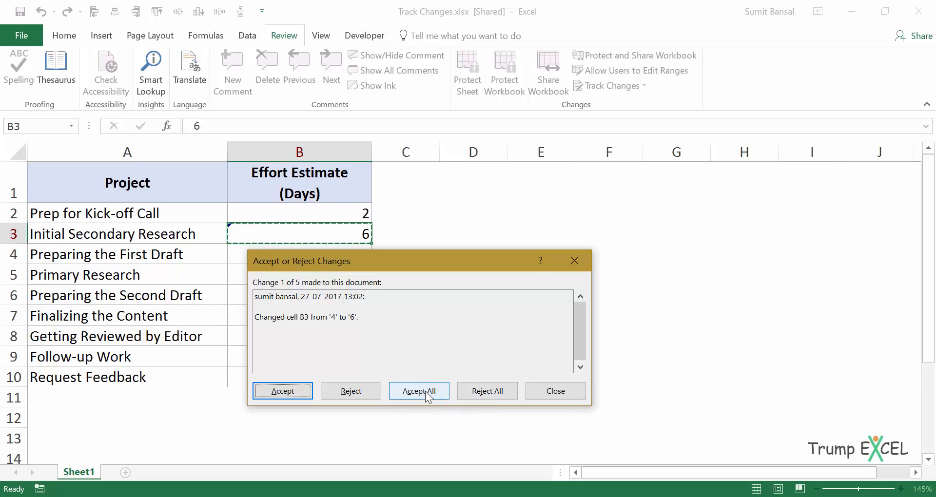
{"action": "left_click", "coordinate": [419, 391]}
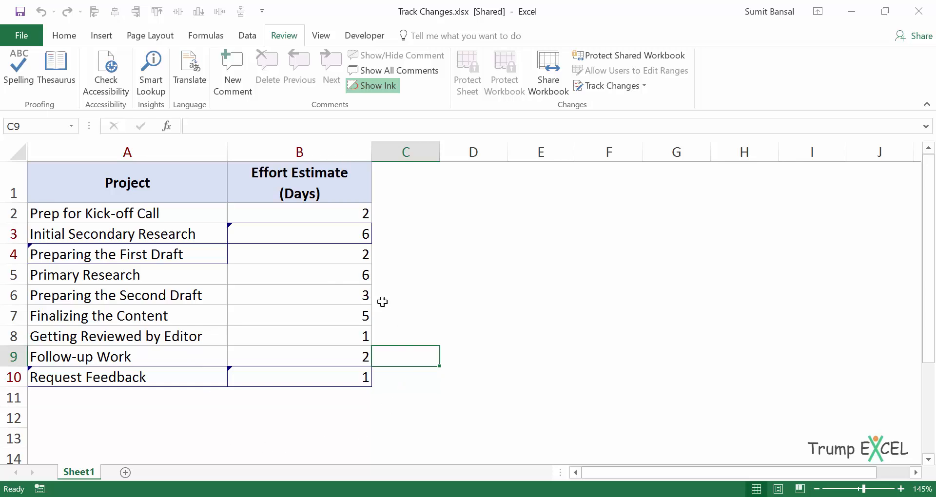
{"action": "mouse_move", "coordinate": [236, 301]}
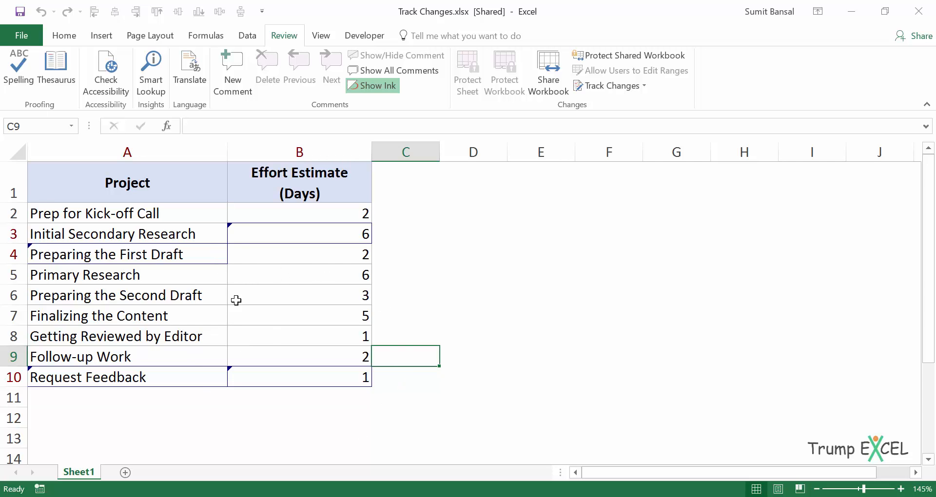
{"action": "mouse_move", "coordinate": [285, 336]}
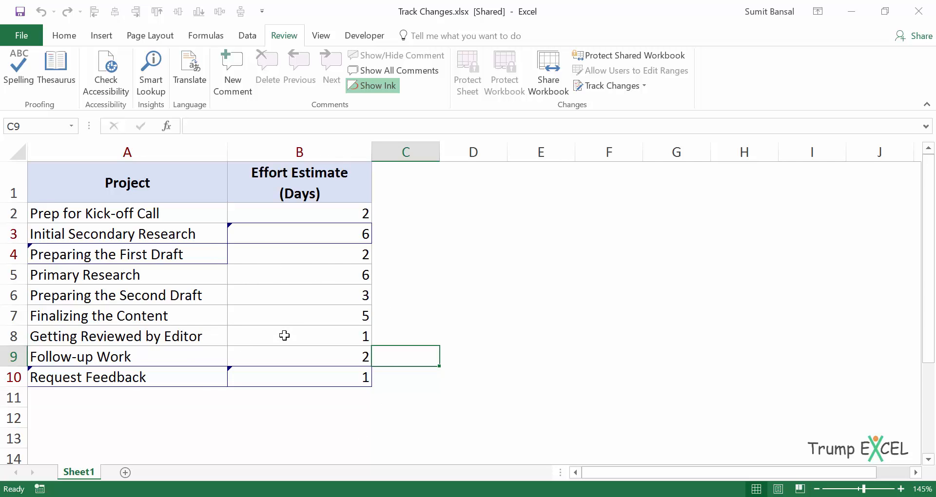
{"action": "mouse_move", "coordinate": [419, 375]}
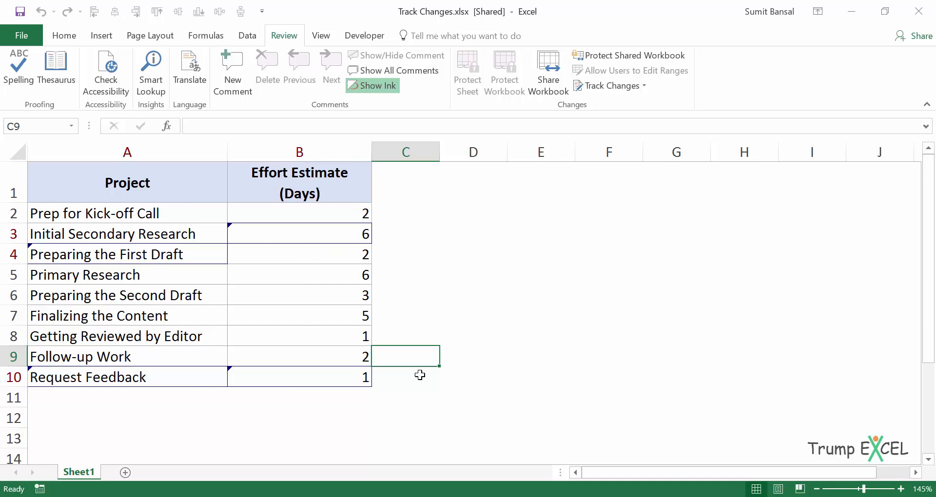
{"action": "mouse_move", "coordinate": [600, 112]}
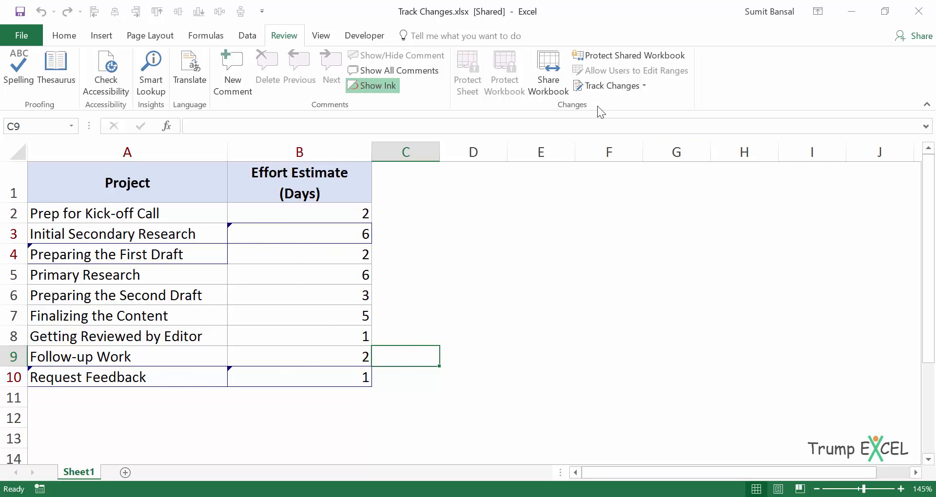
{"action": "mouse_move", "coordinate": [562, 266]}
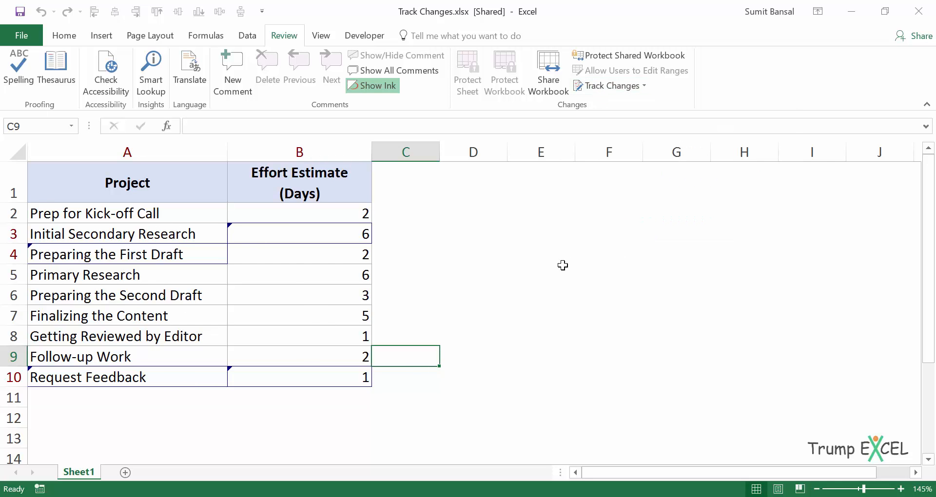
{"action": "mouse_move", "coordinate": [489, 277]}
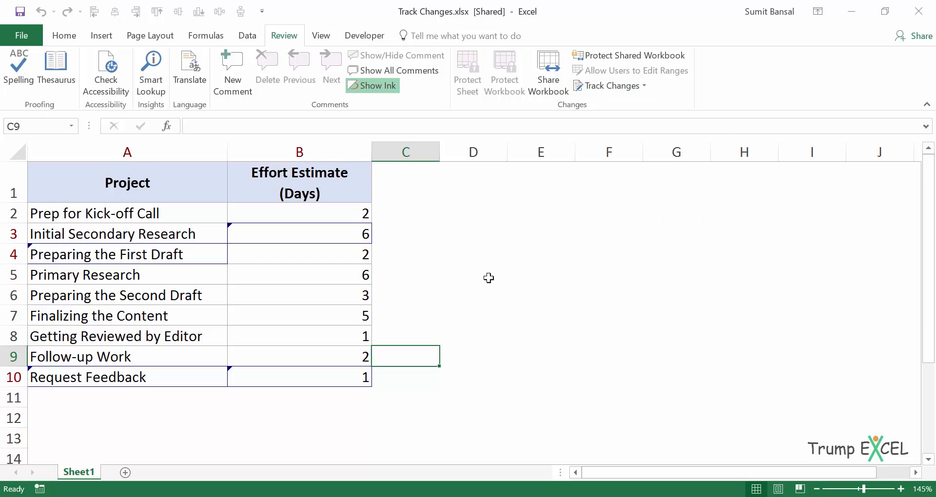
Untick 'Track changes while editing' in Highlight Changes and confirm
{"action": "left_click", "coordinate": [610, 85]}
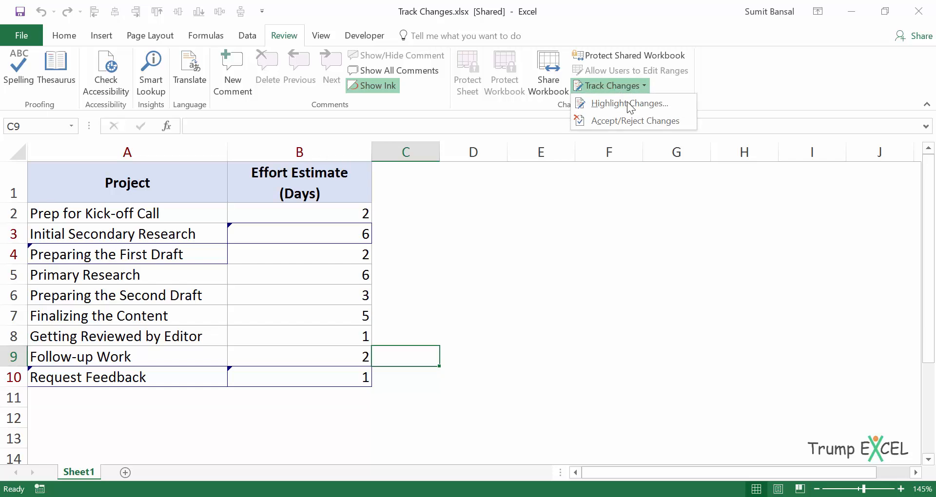
{"action": "left_click", "coordinate": [626, 102]}
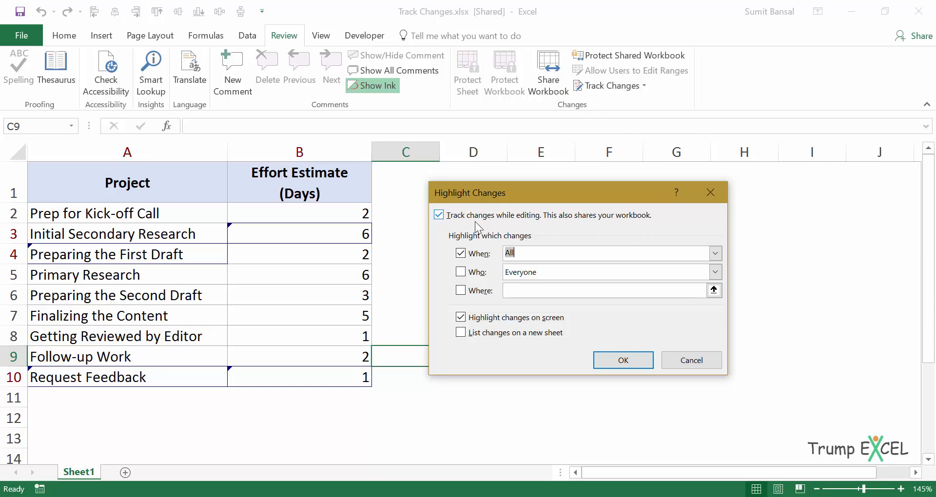
{"action": "left_click", "coordinate": [438, 215]}
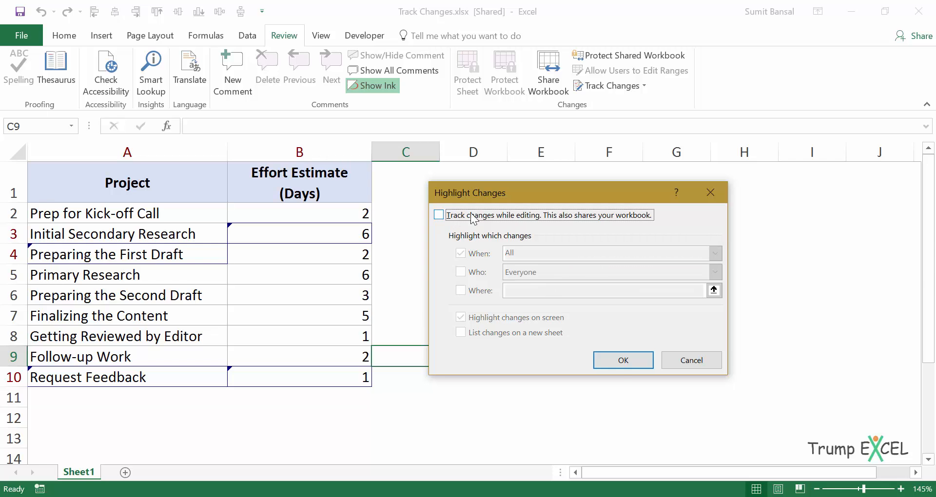
{"action": "left_click", "coordinate": [622, 360]}
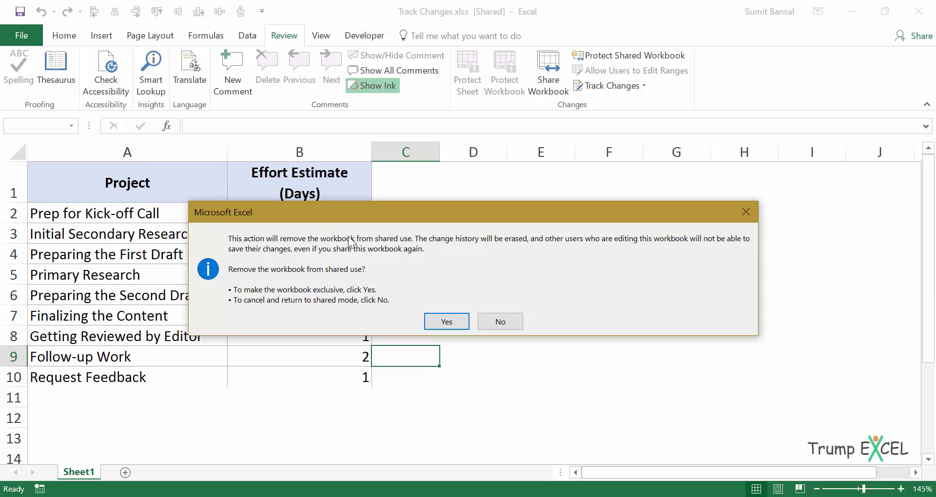
{"action": "mouse_move", "coordinate": [307, 265]}
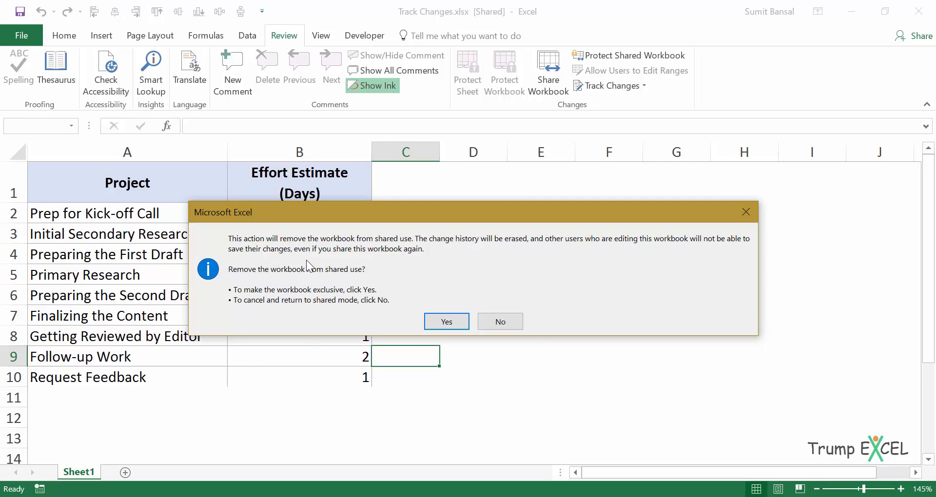
{"action": "mouse_move", "coordinate": [381, 255]}
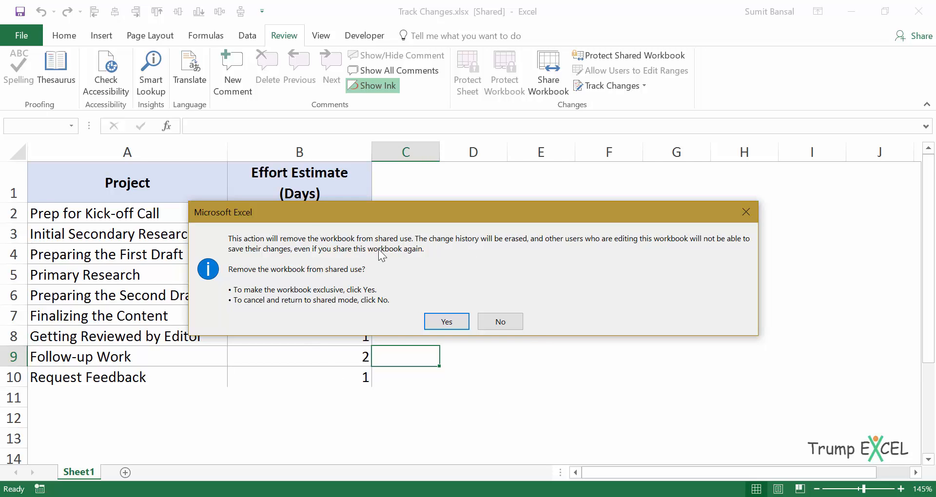
{"action": "mouse_move", "coordinate": [328, 259]}
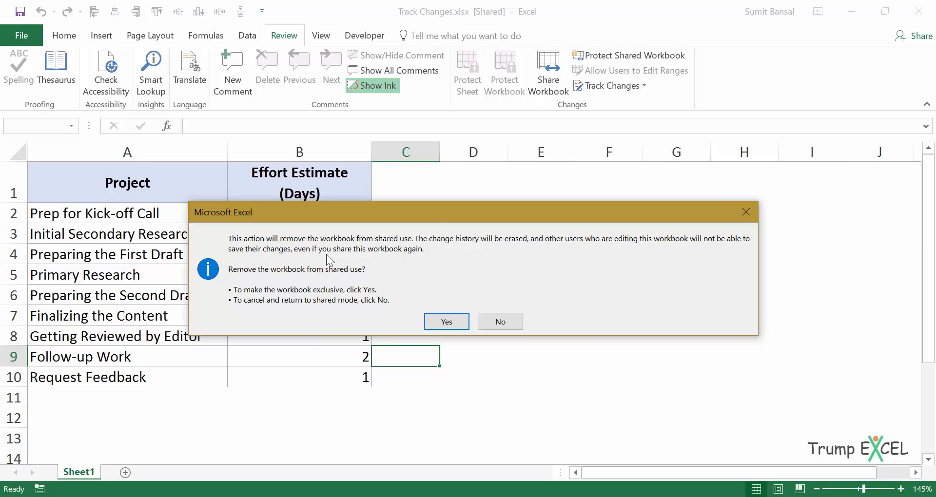
{"action": "mouse_move", "coordinate": [280, 323]}
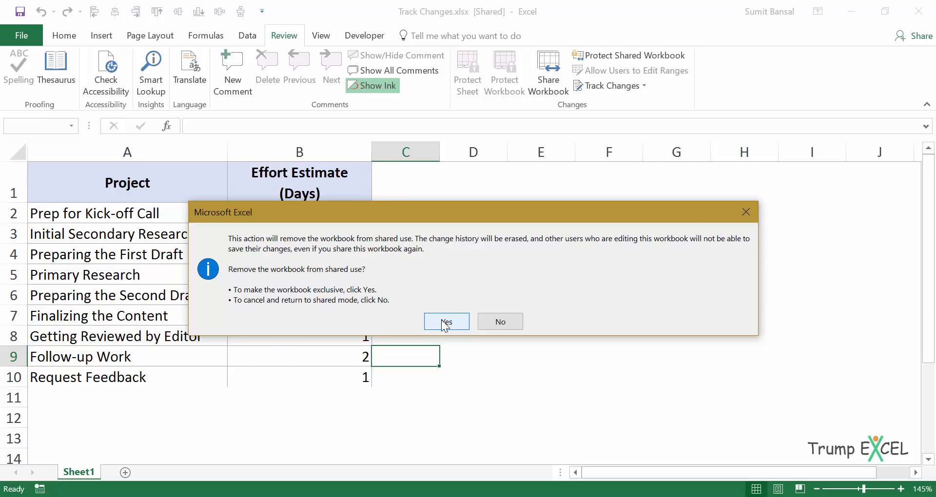
Confirm removing the workbook from shared use, making it exclusive with no tracked-change markers
{"action": "left_click", "coordinate": [446, 322]}
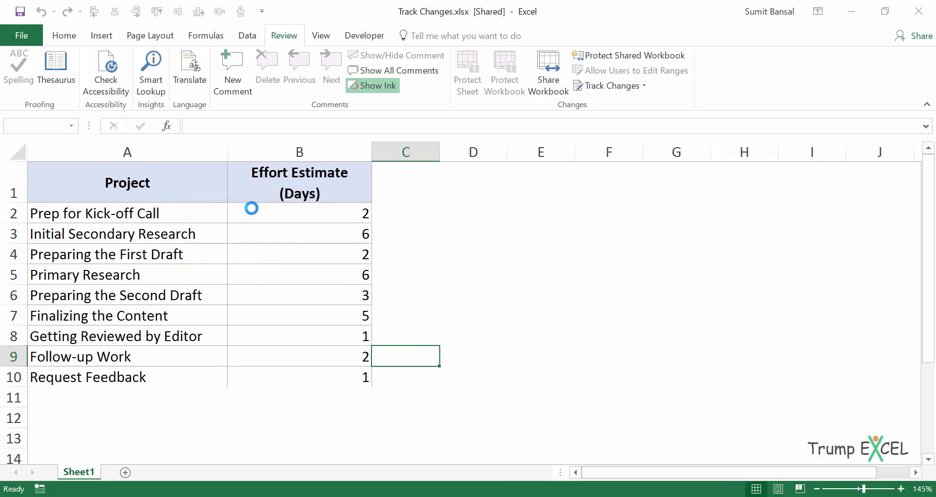
{"action": "left_click", "coordinate": [299, 377]}
{"action": "type", "text": "2"}
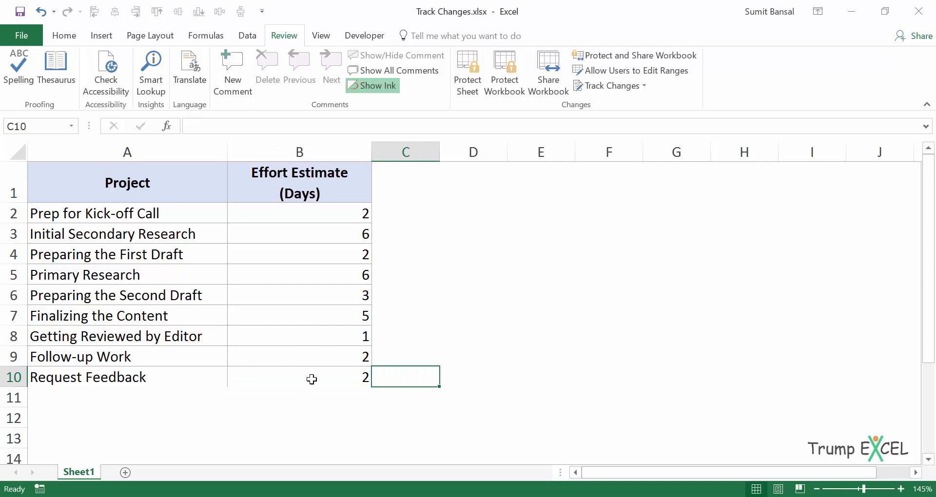
{"action": "mouse_move", "coordinate": [282, 378]}
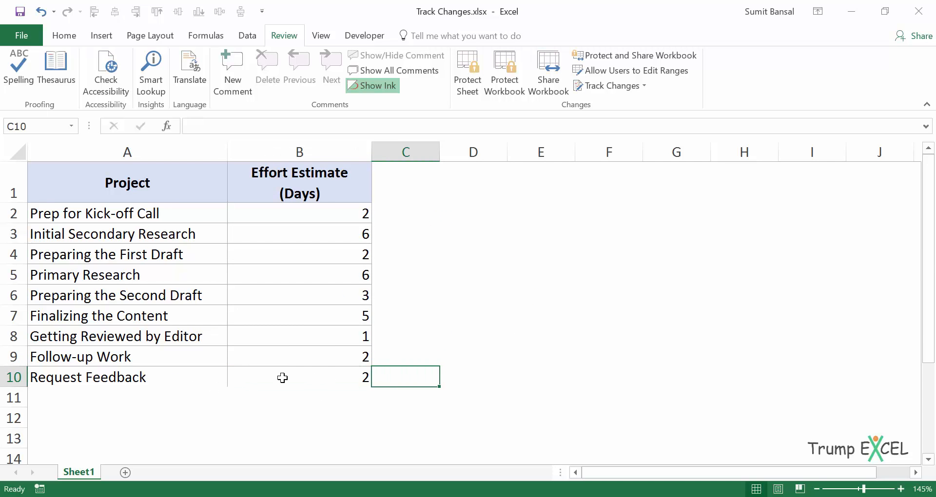